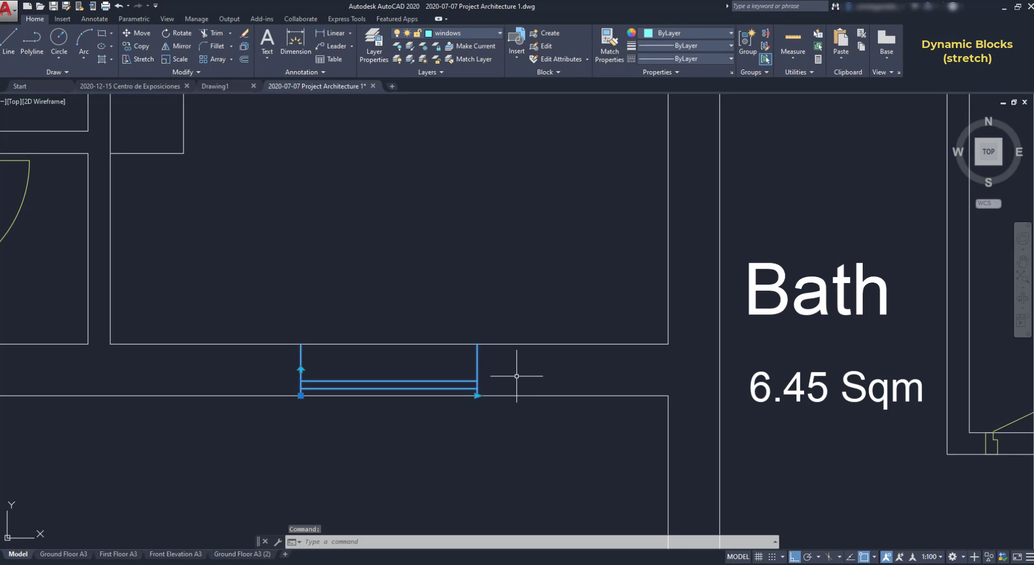
Stretch the bathroom window block to 1600 wide via its grip, then start BEDIT on it
click(478, 396)
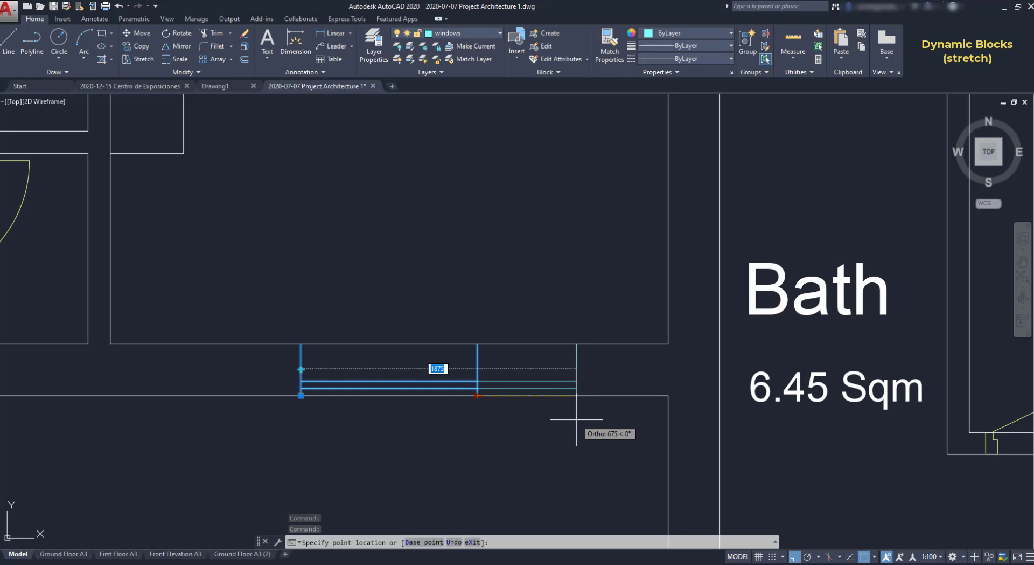
text(1600)
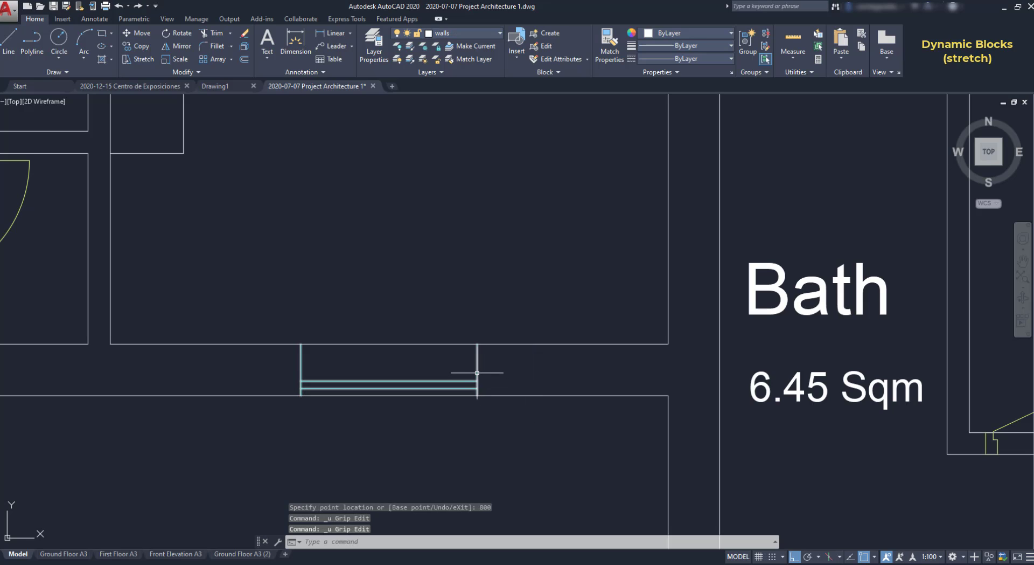
click(546, 45)
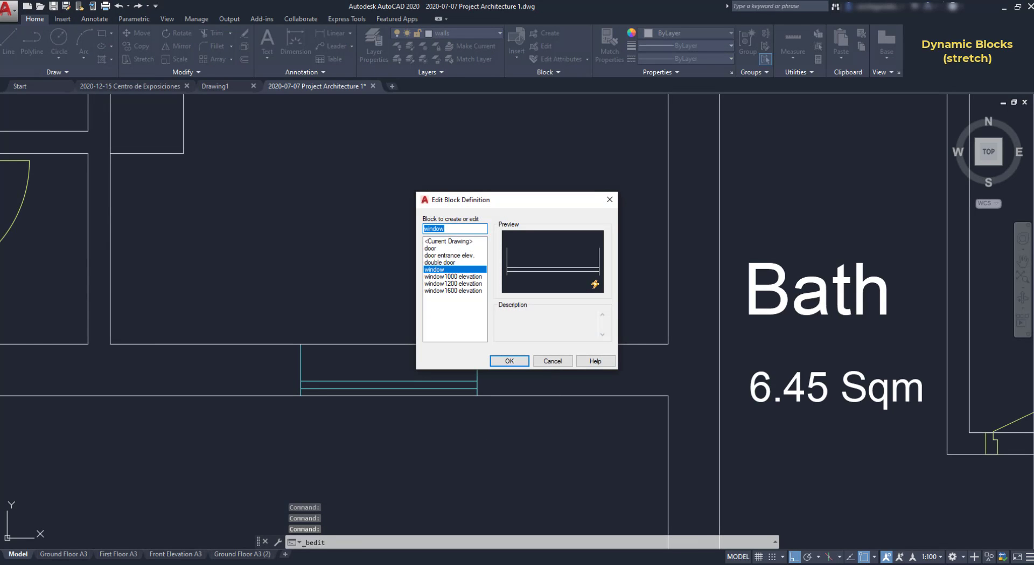
mouse_move(590, 292)
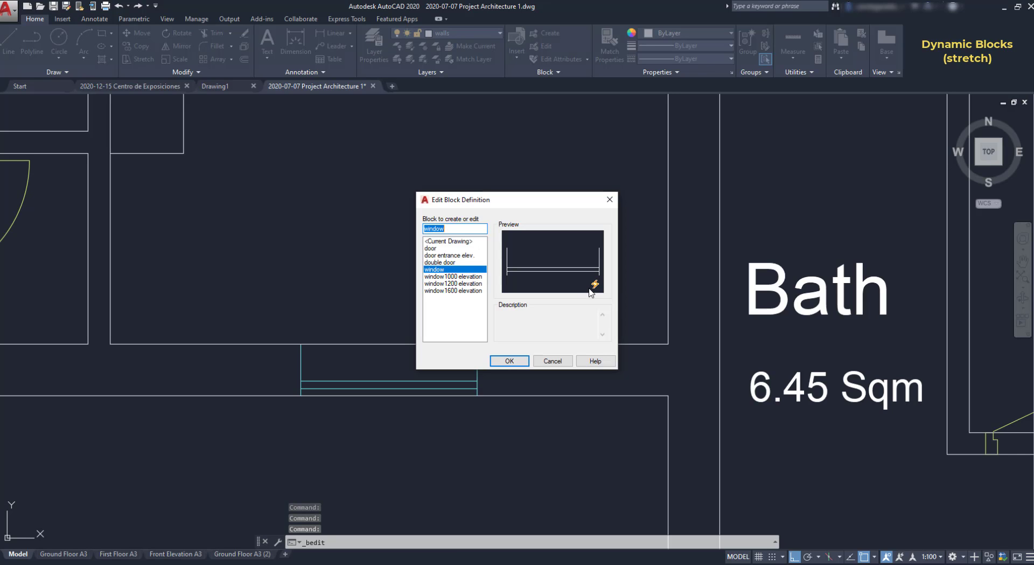
Enter the Block Editor for the window and begin a linear Distance1 parameter at its left end
click(508, 361)
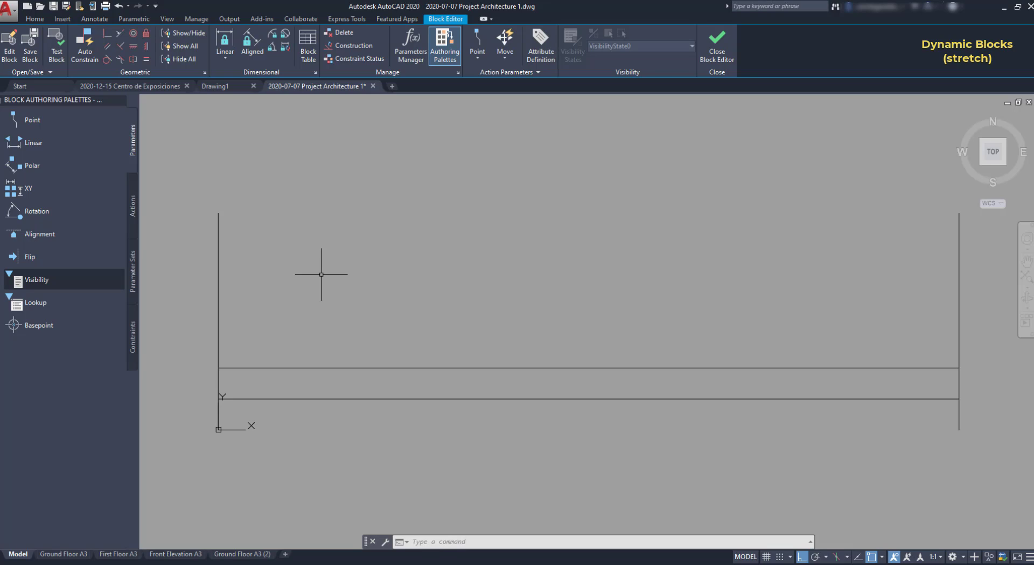
click(445, 41)
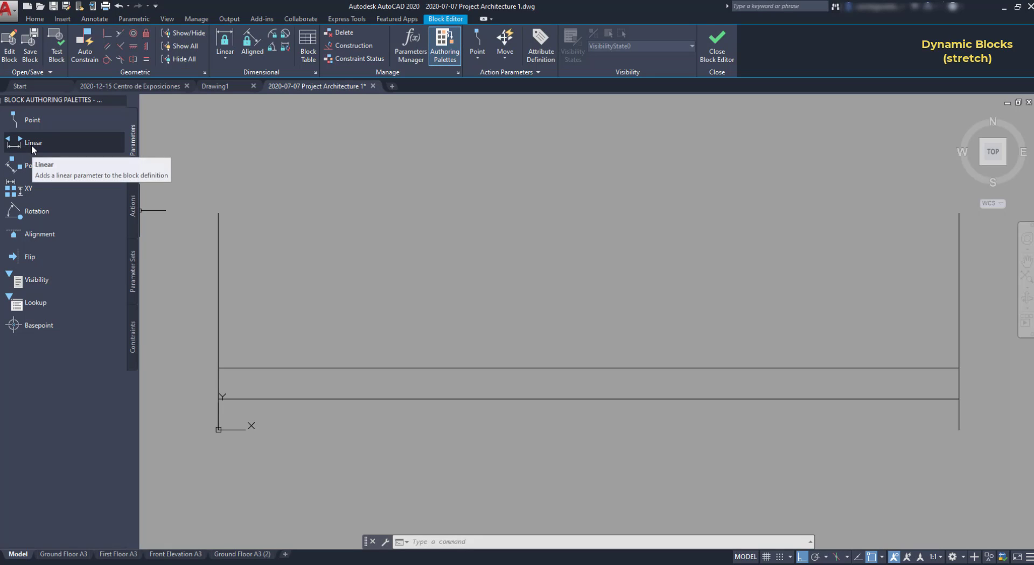
click(33, 143)
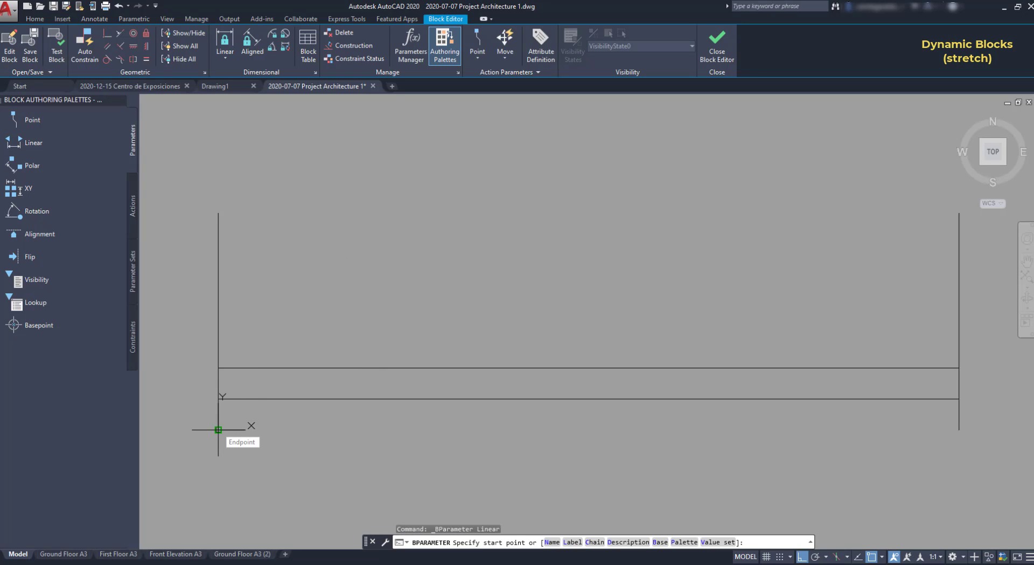
click(959, 430)
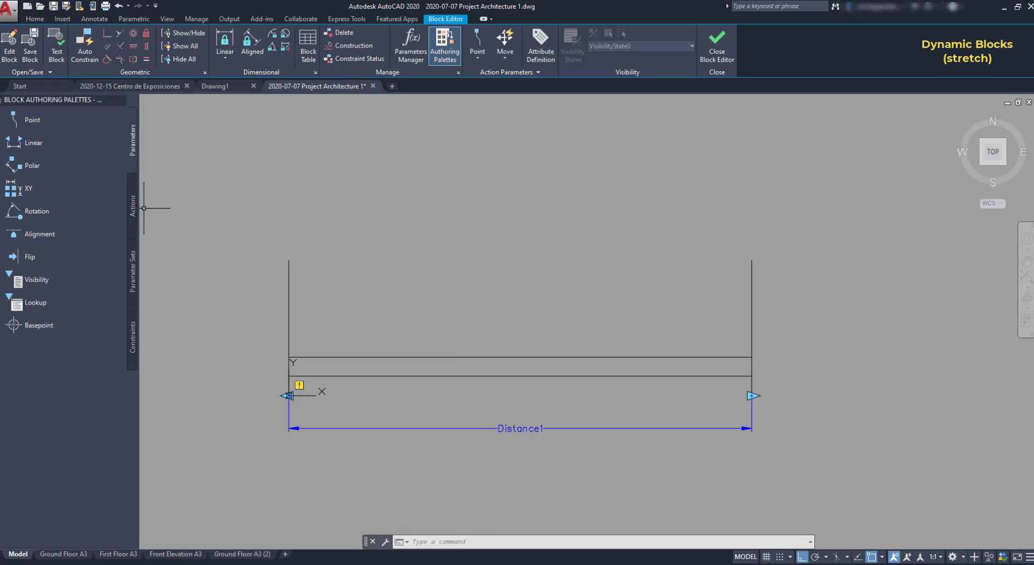
mouse_move(139, 205)
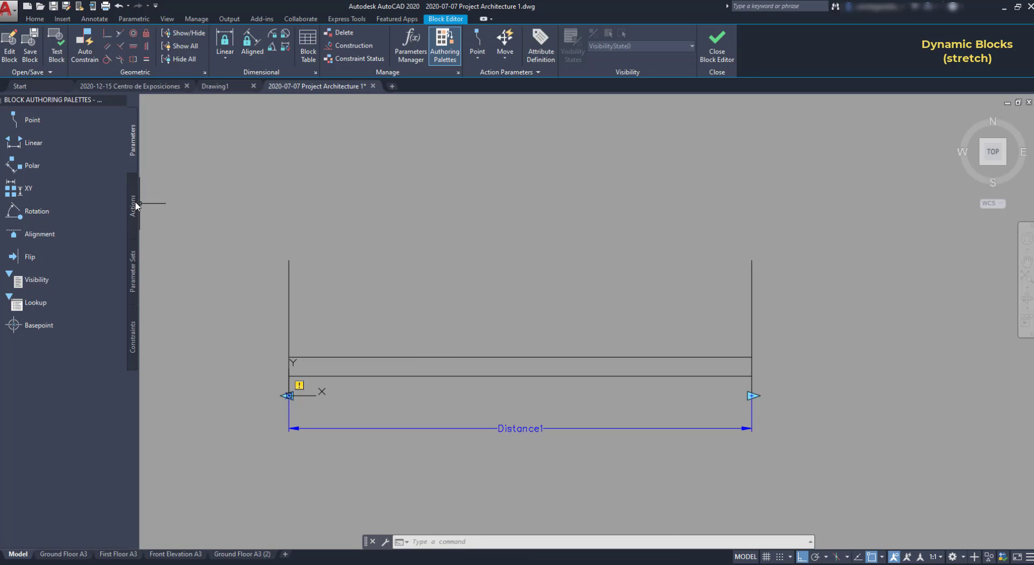
Add a stretch action from the Actions palette tied to the Distance1 parameter
click(133, 205)
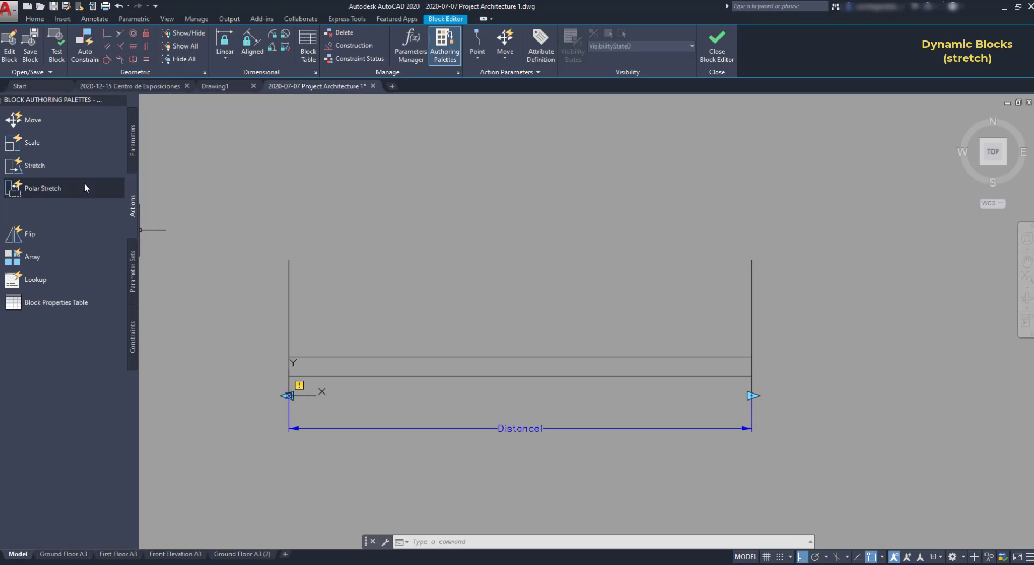
click(34, 166)
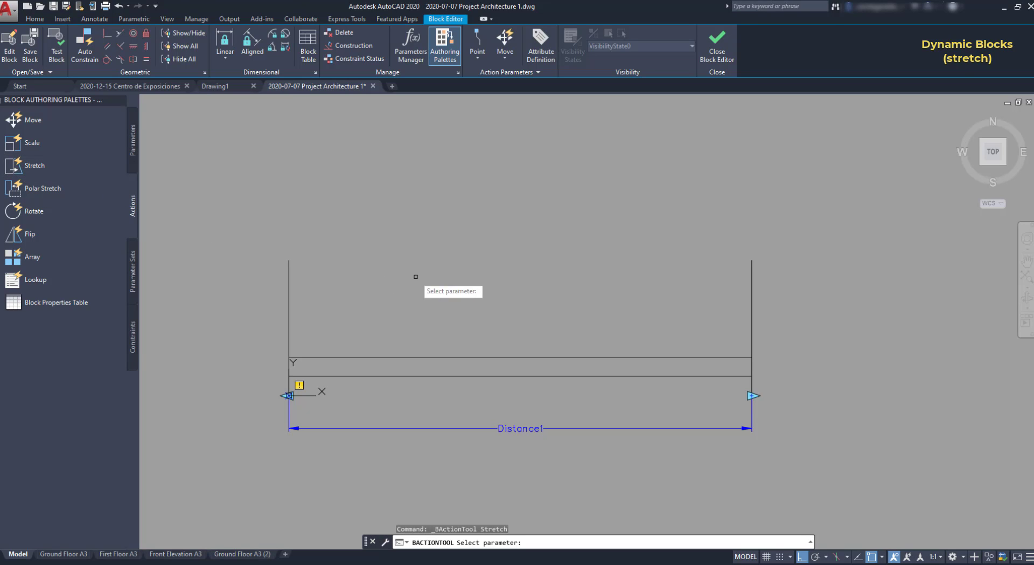
click(752, 395)
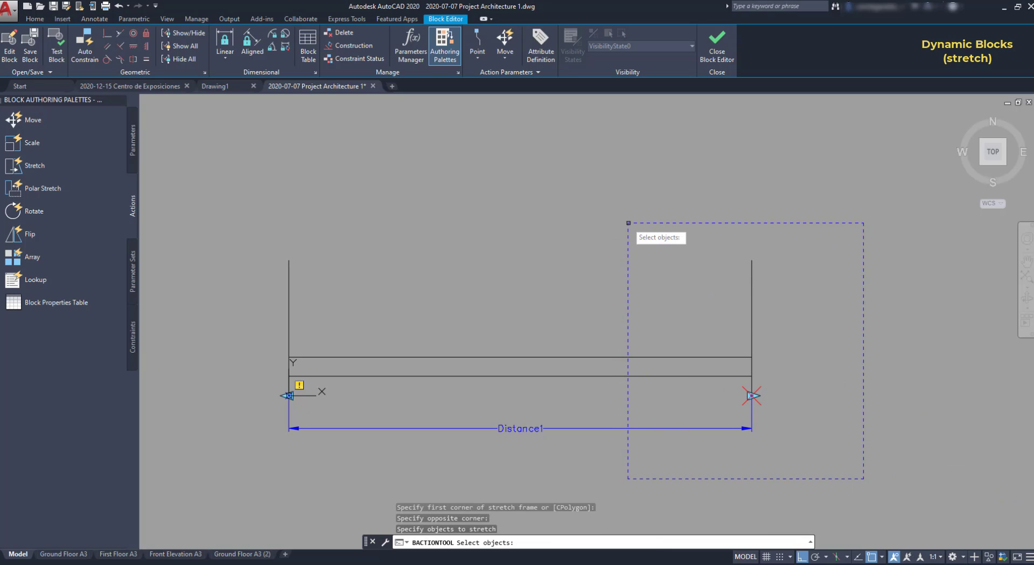
mouse_move(819, 451)
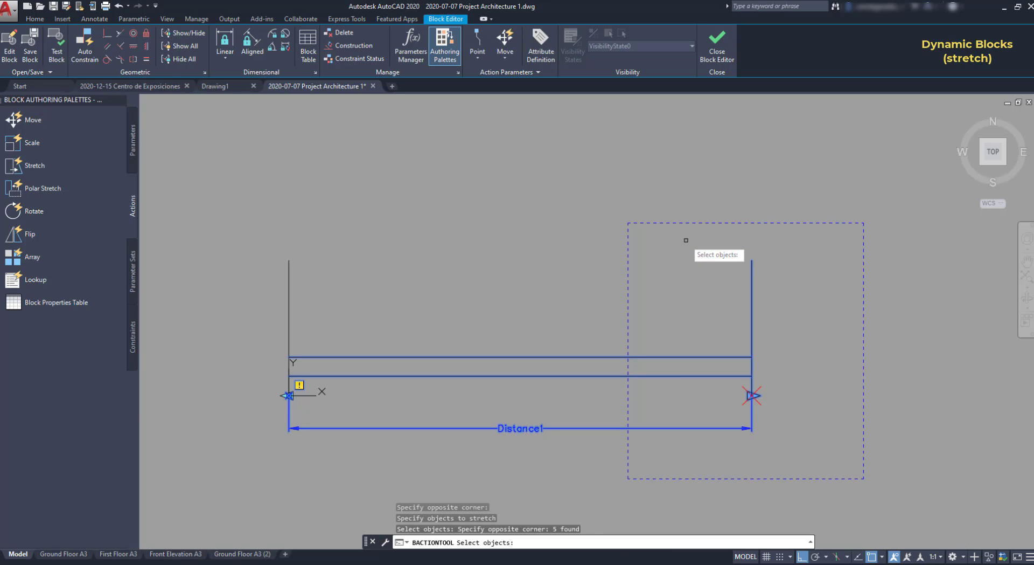
mouse_move(702, 199)
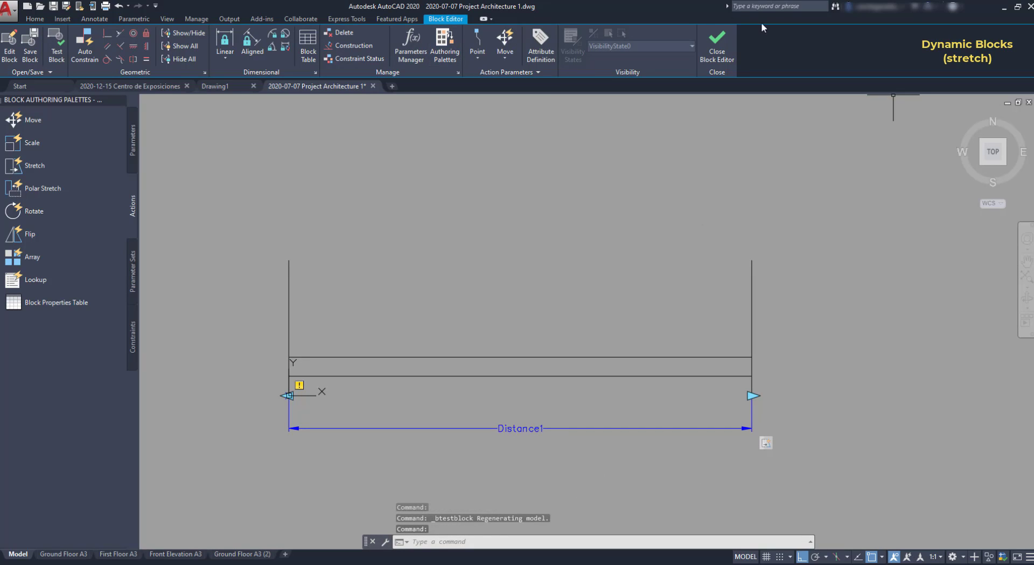
Leave the Block Editor, select the window to see Distance1, and bring up the block gallery
click(716, 39)
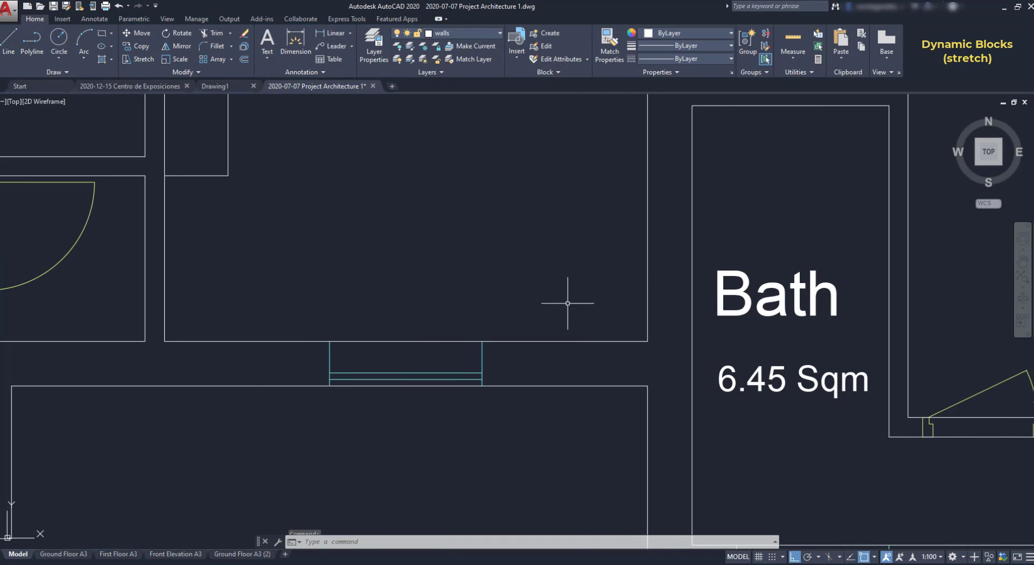
click(405, 361)
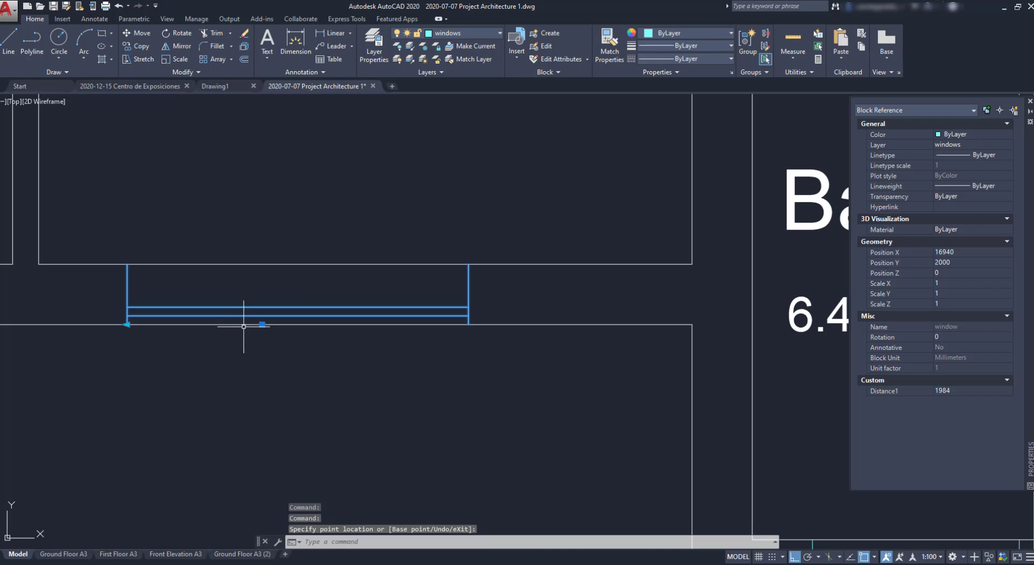
click(517, 45)
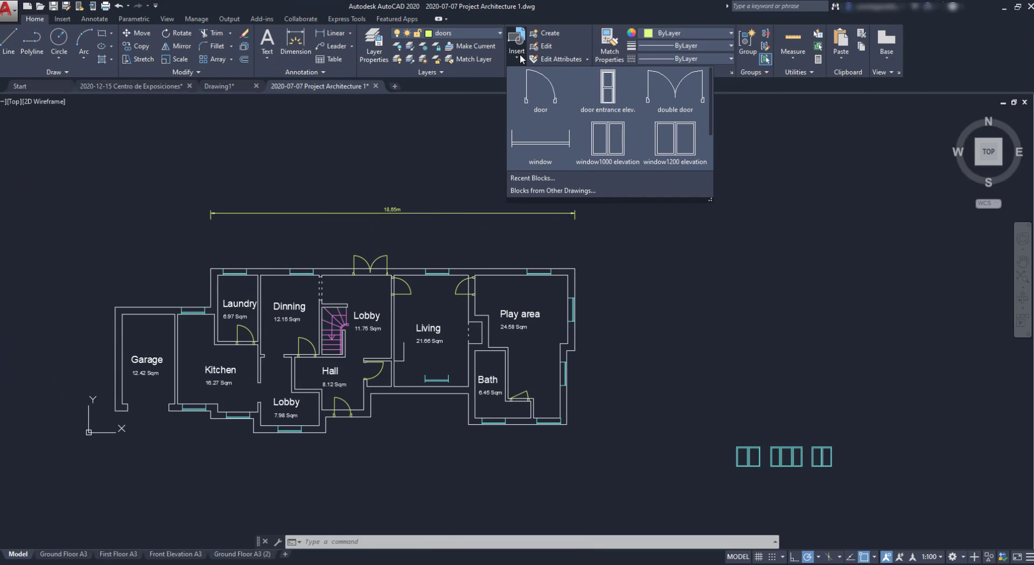
mouse_move(540, 93)
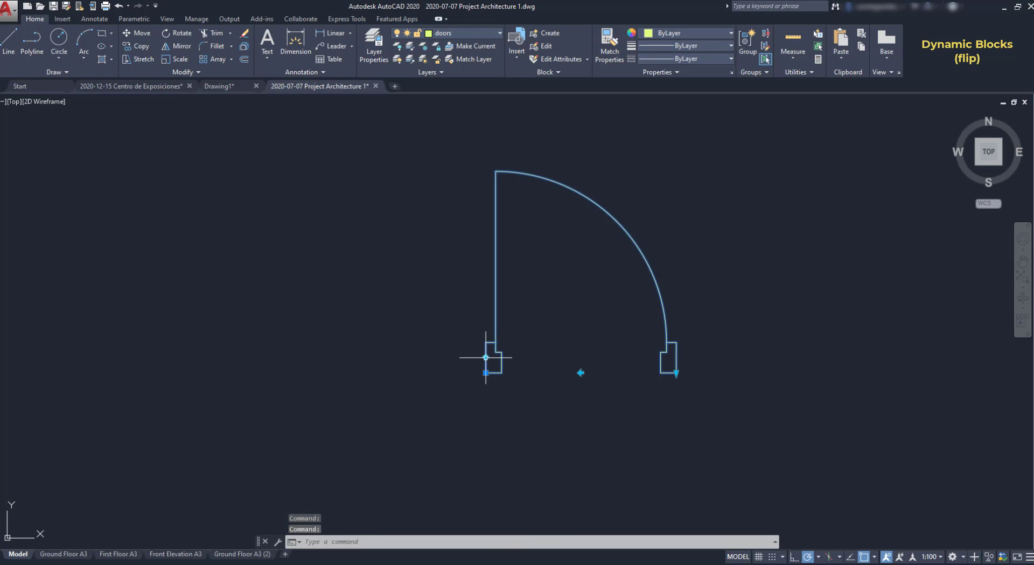
Edit the door block and start a flip parameter snapped Mid Between 2 Points across the opening
click(485, 357)
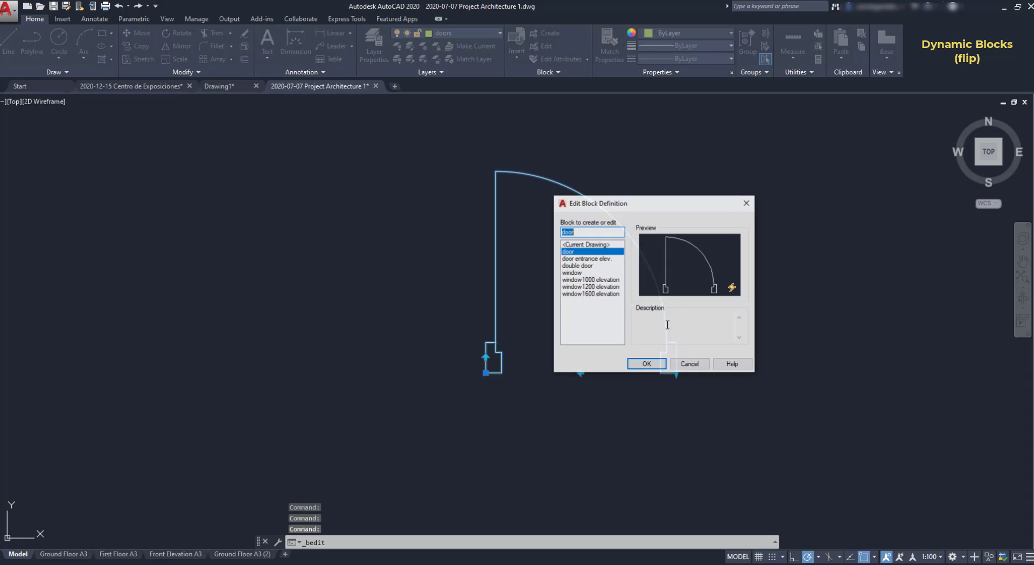
click(646, 363)
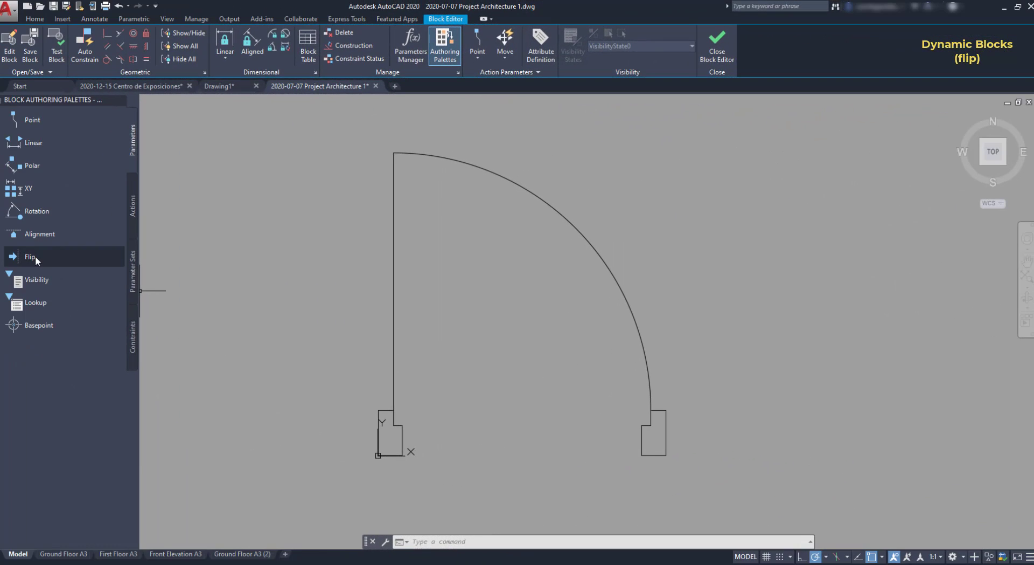
click(31, 256)
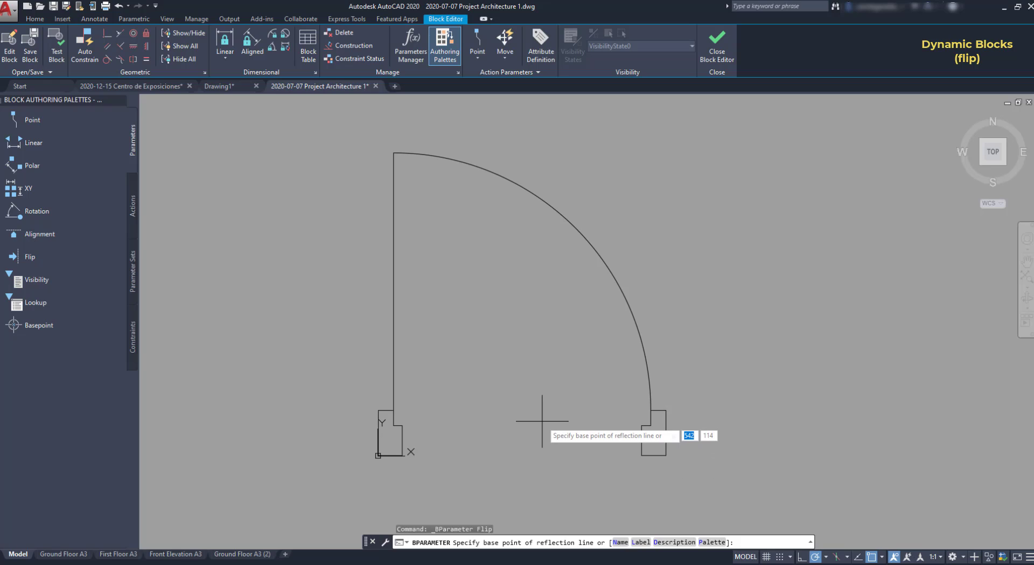
mouse_move(594, 429)
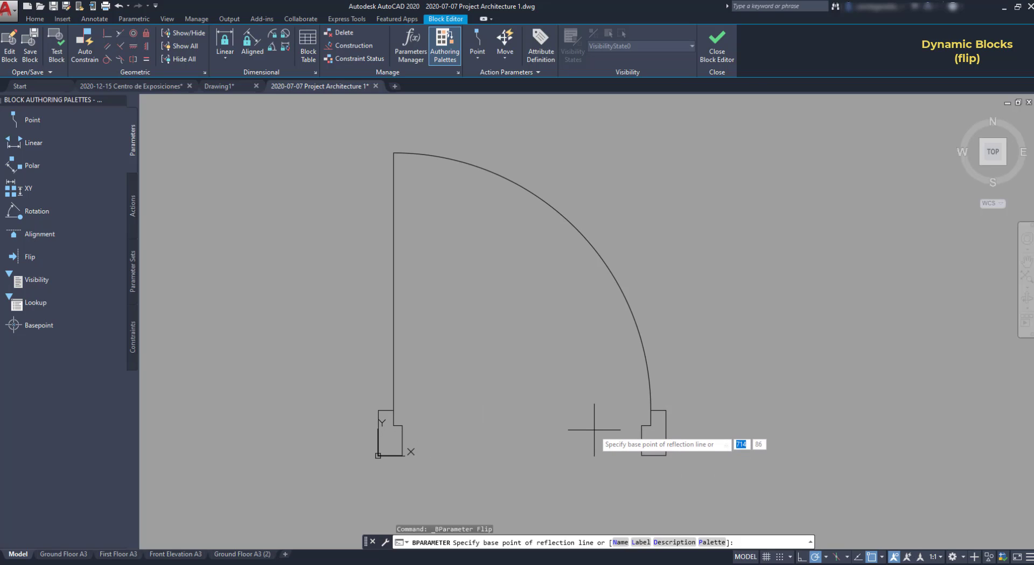
mouse_move(584, 405)
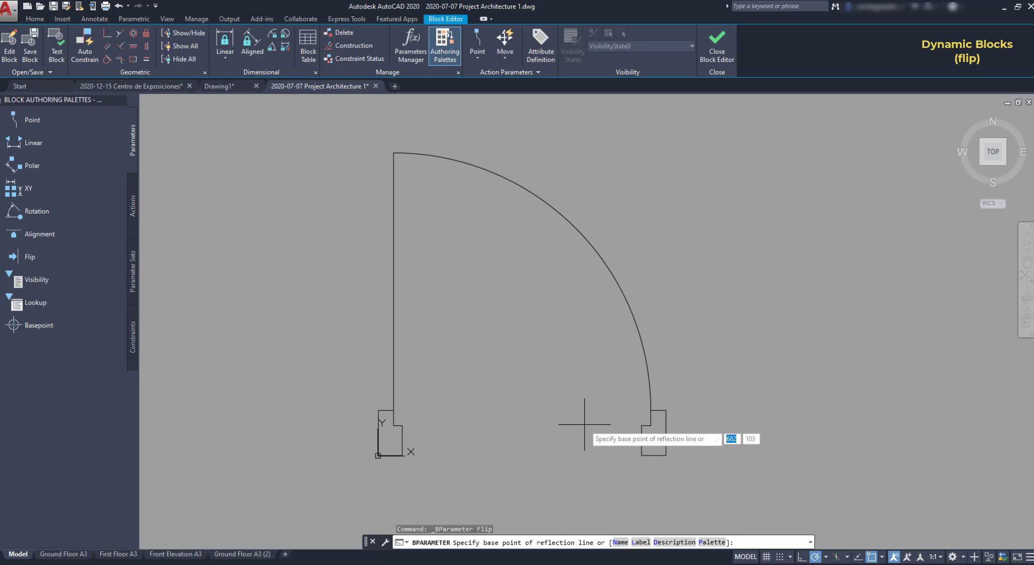
right_click(571, 441)
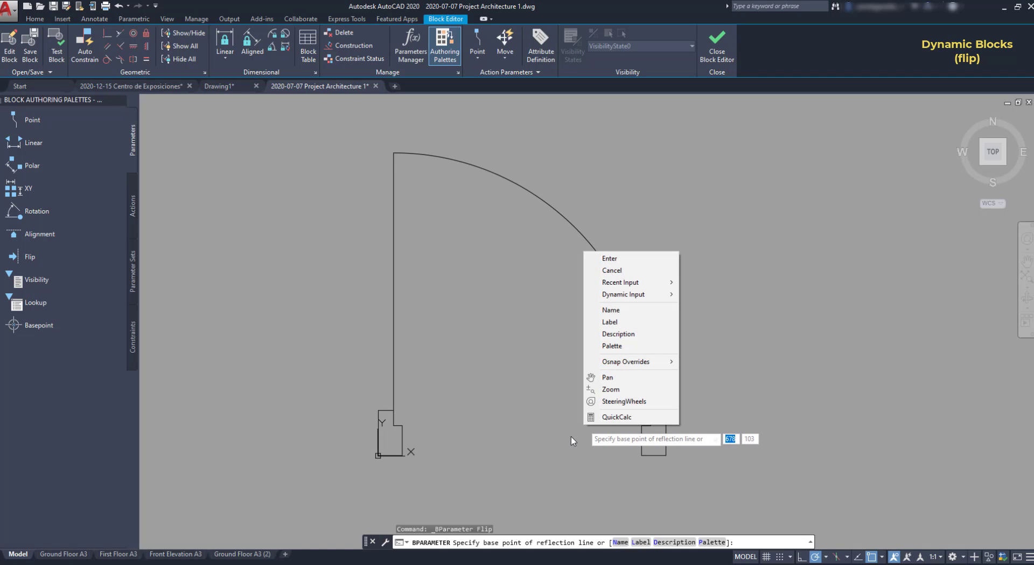
mouse_move(624, 361)
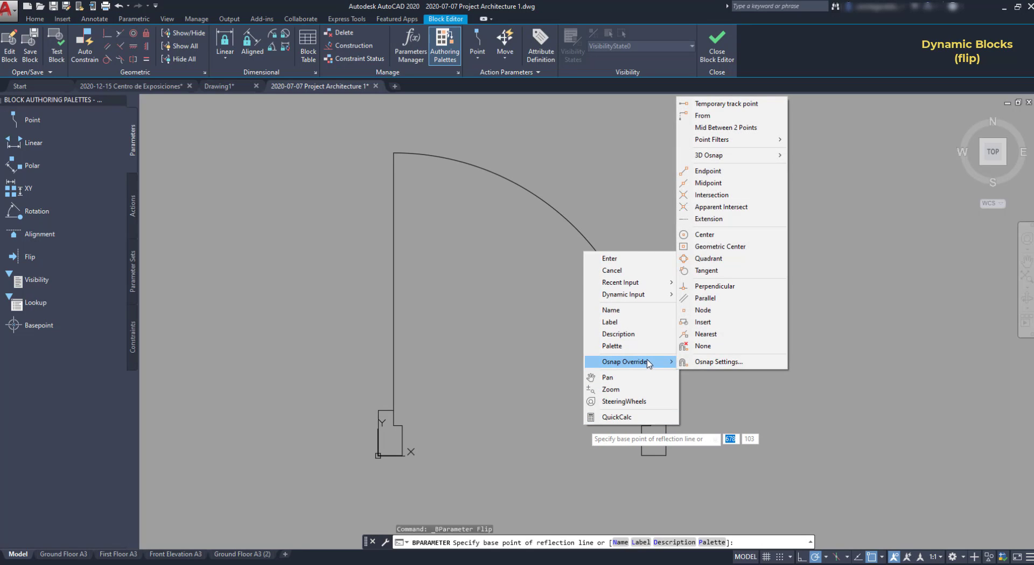
mouse_move(726, 127)
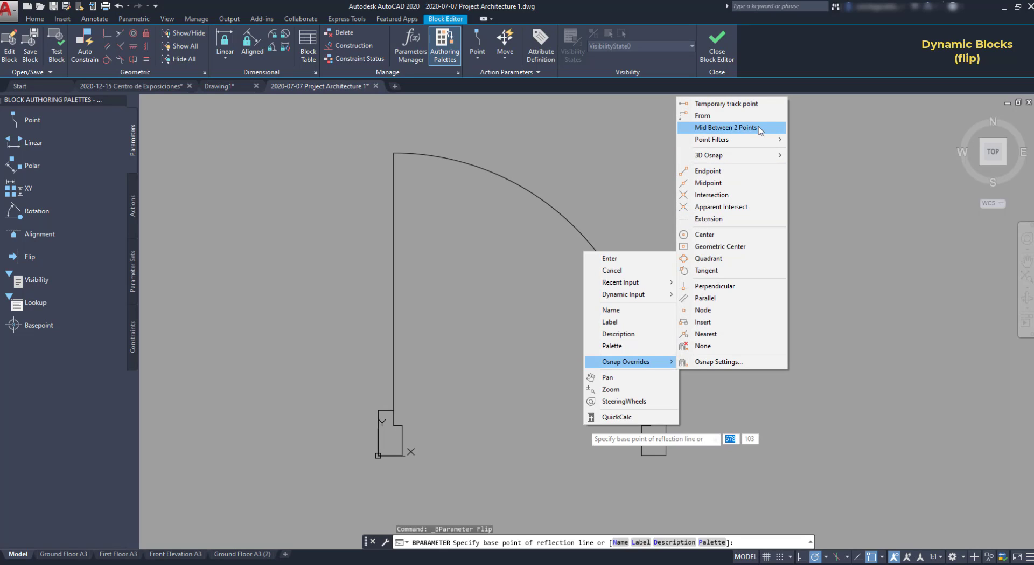
click(726, 127)
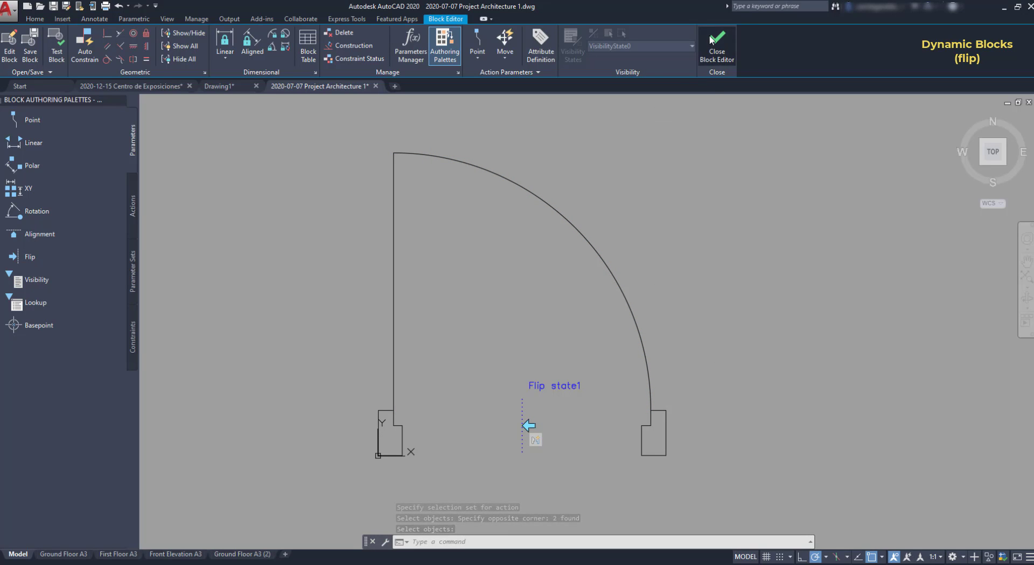
Add a second flip parameter at the left jamb midpoint with a flip action, then close the editor
click(717, 46)
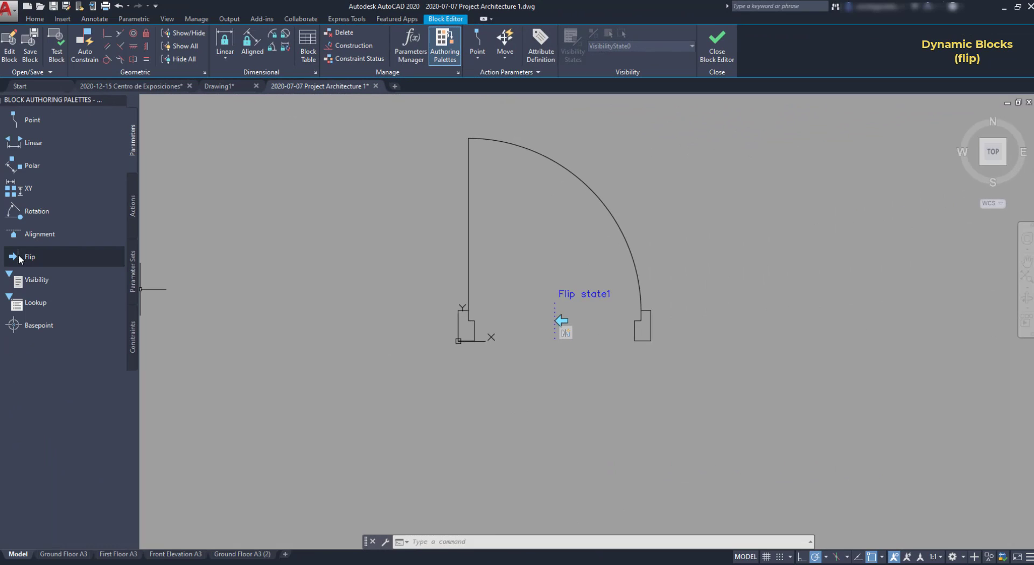
mouse_move(30, 256)
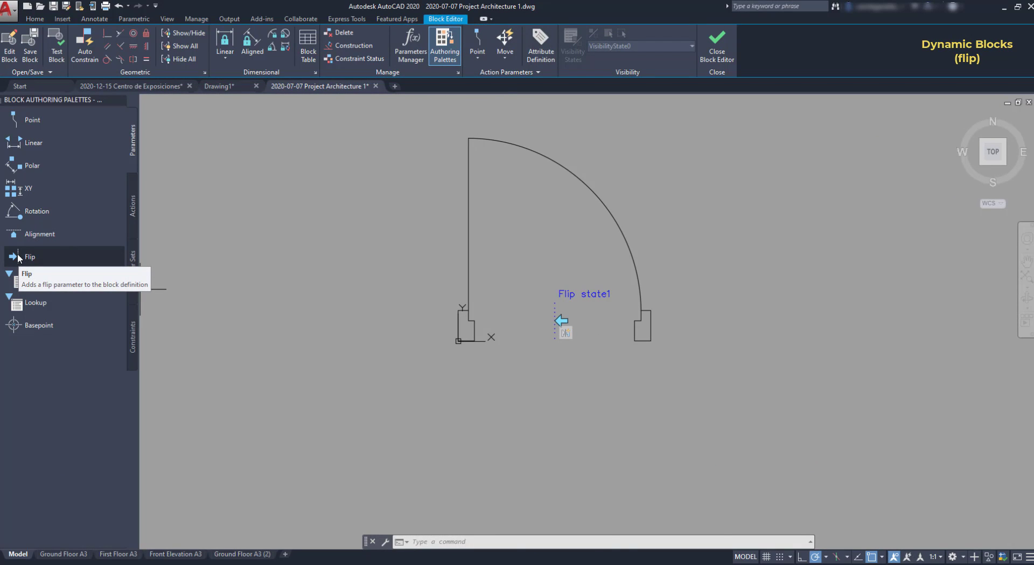
click(29, 257)
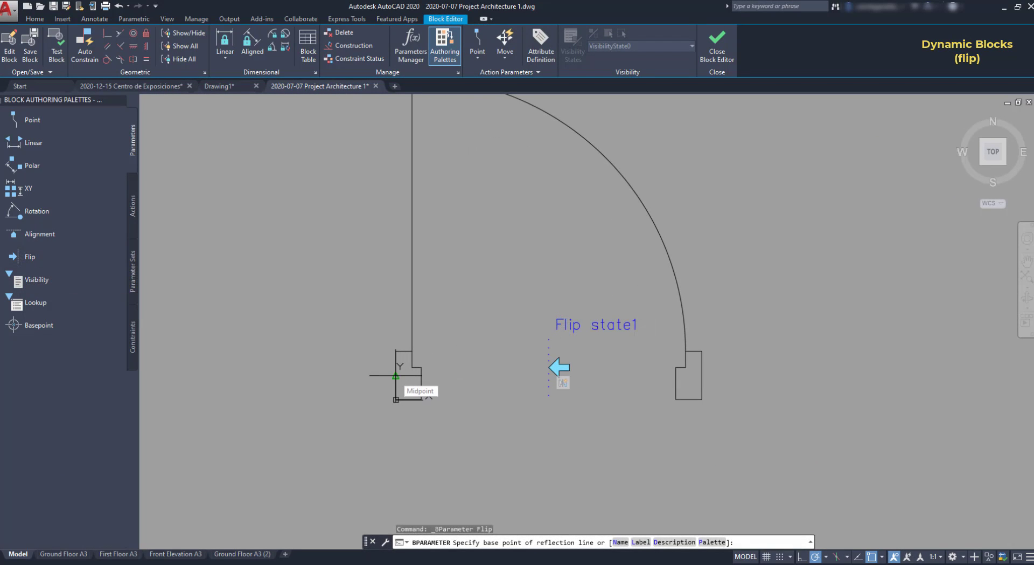
click(395, 376)
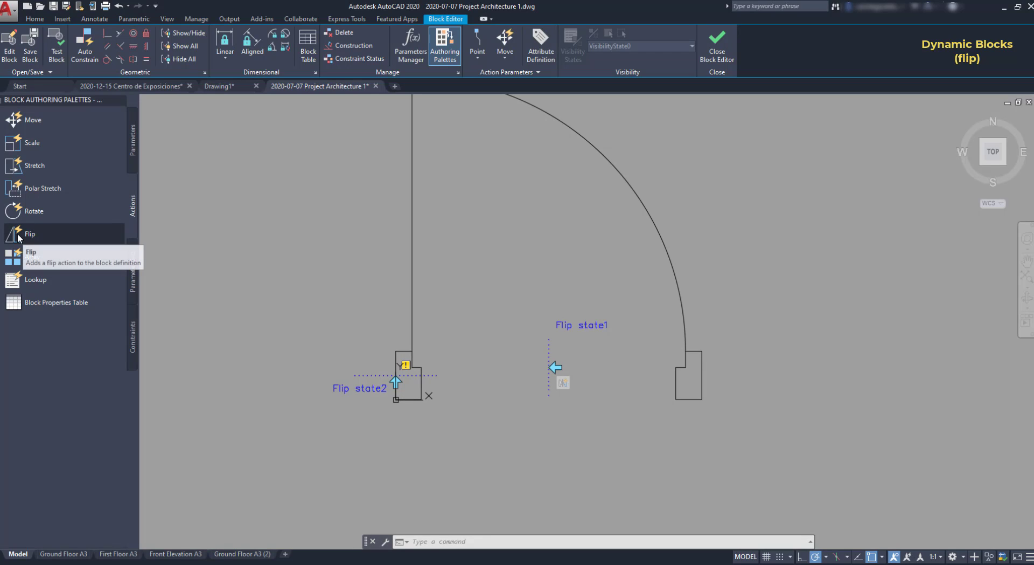
click(30, 233)
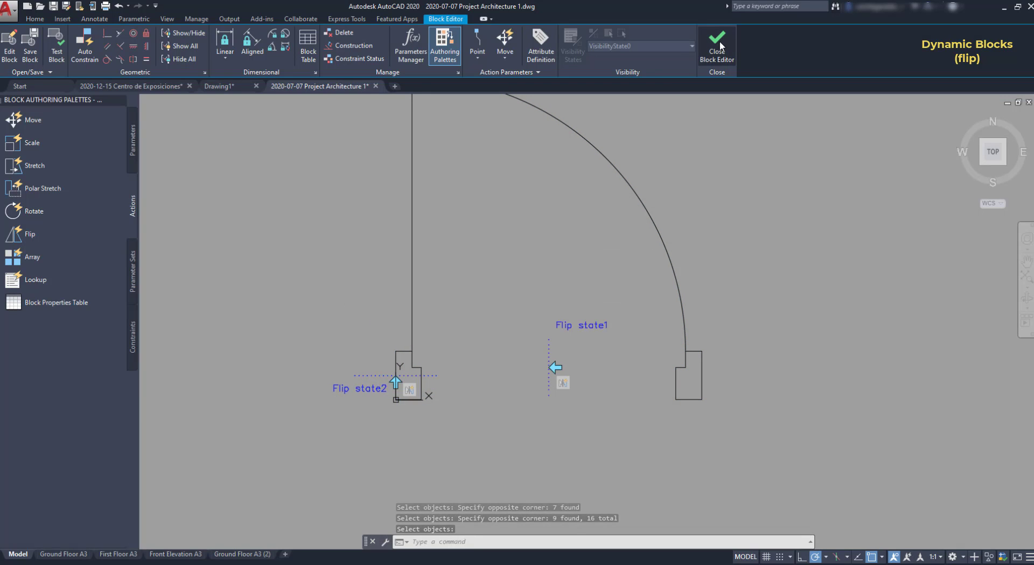
click(716, 40)
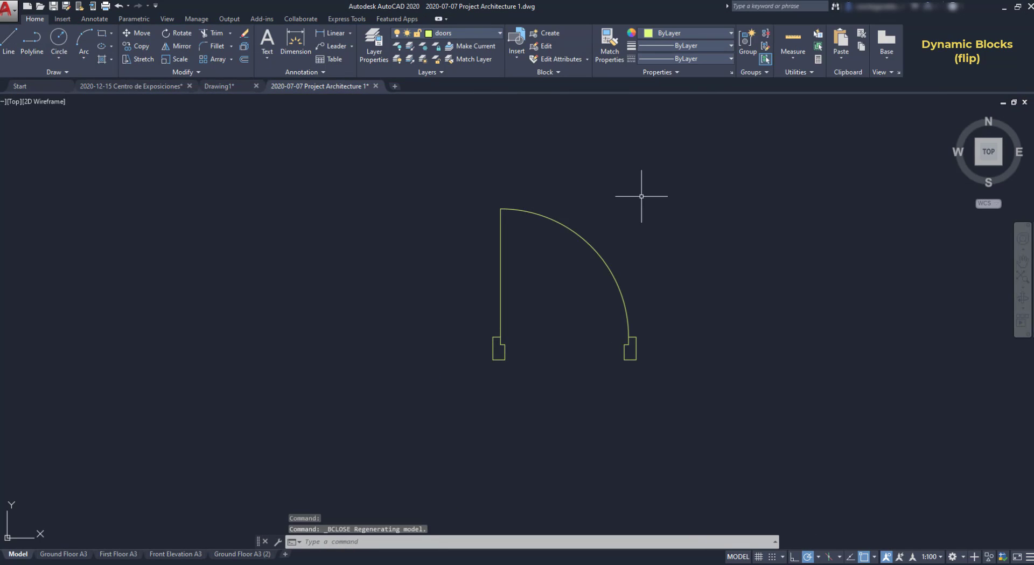
Reopen the door block, add a linear Distance1 on the jamb with a stretch frame at the right end
click(564, 264)
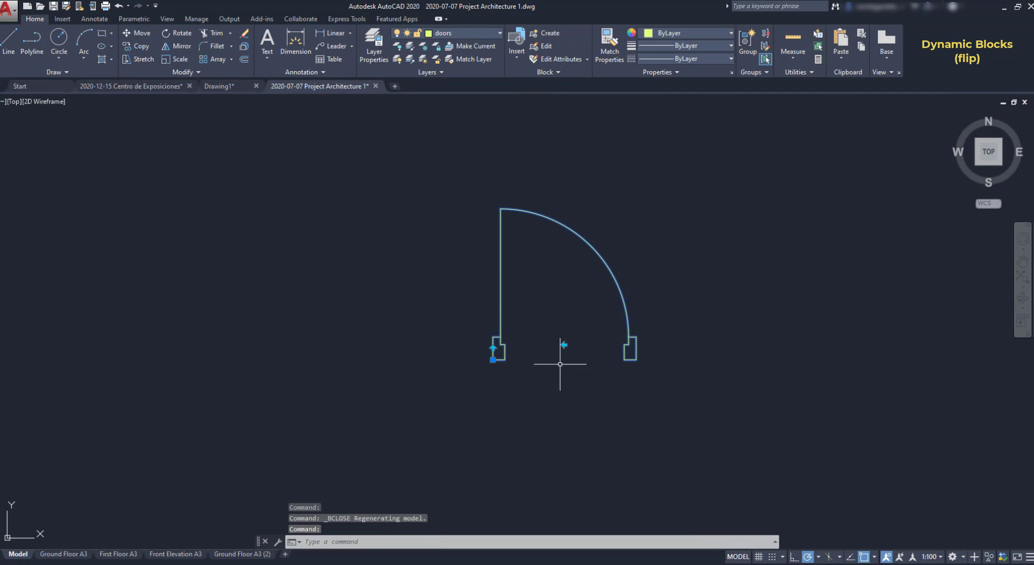
click(563, 345)
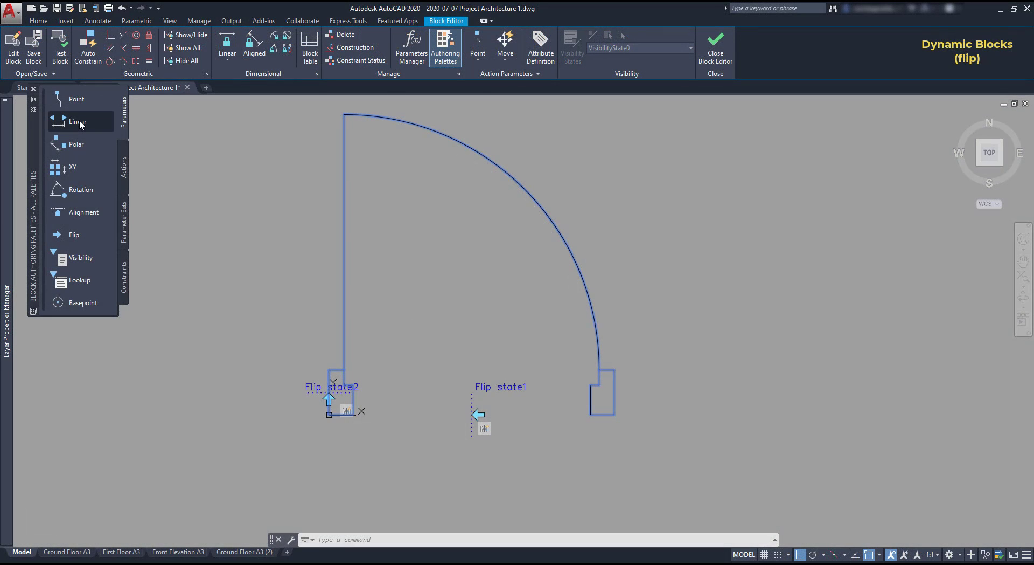
click(78, 122)
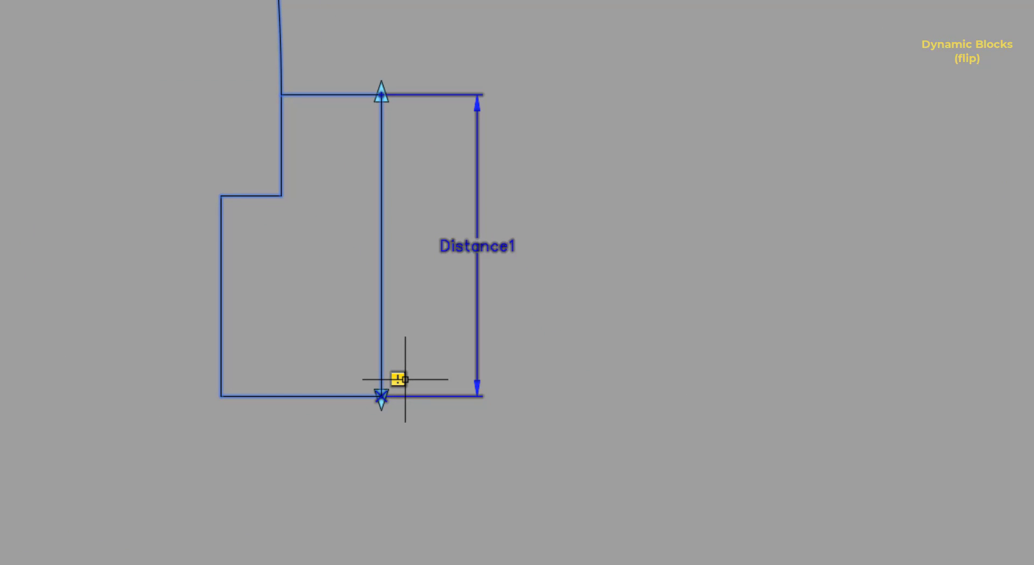
click(397, 380)
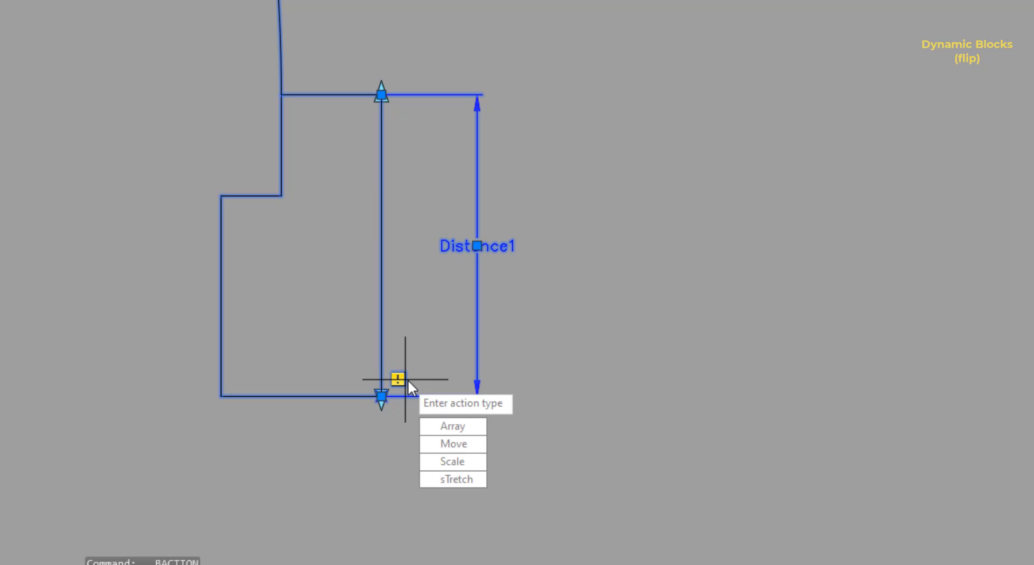
mouse_move(565, 393)
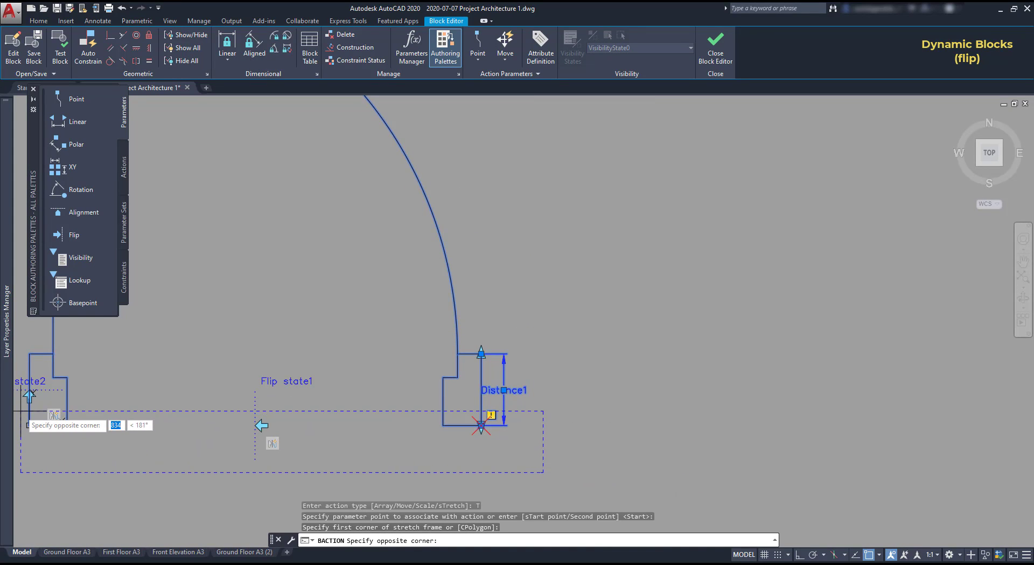
click(418, 460)
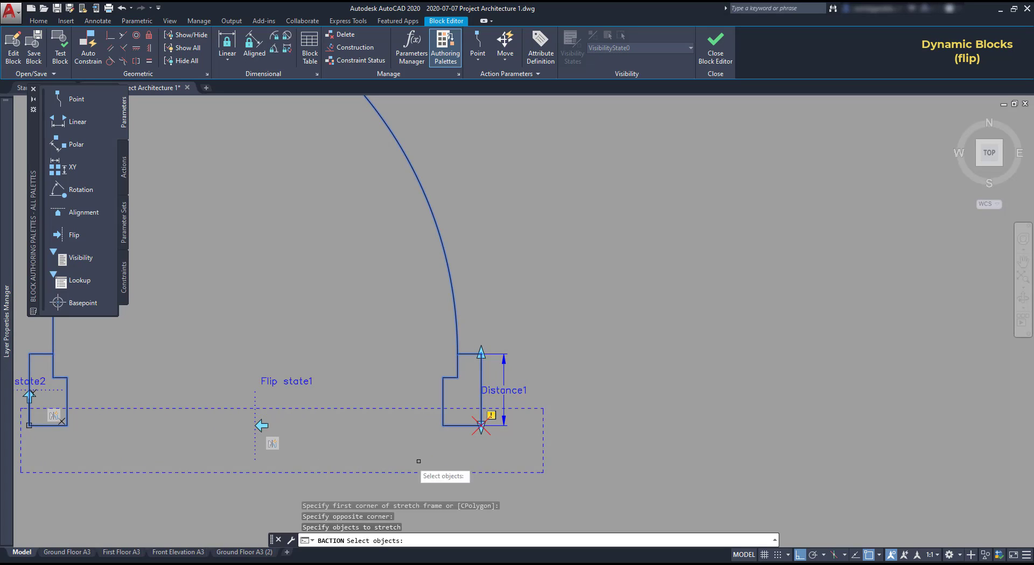
click(454, 410)
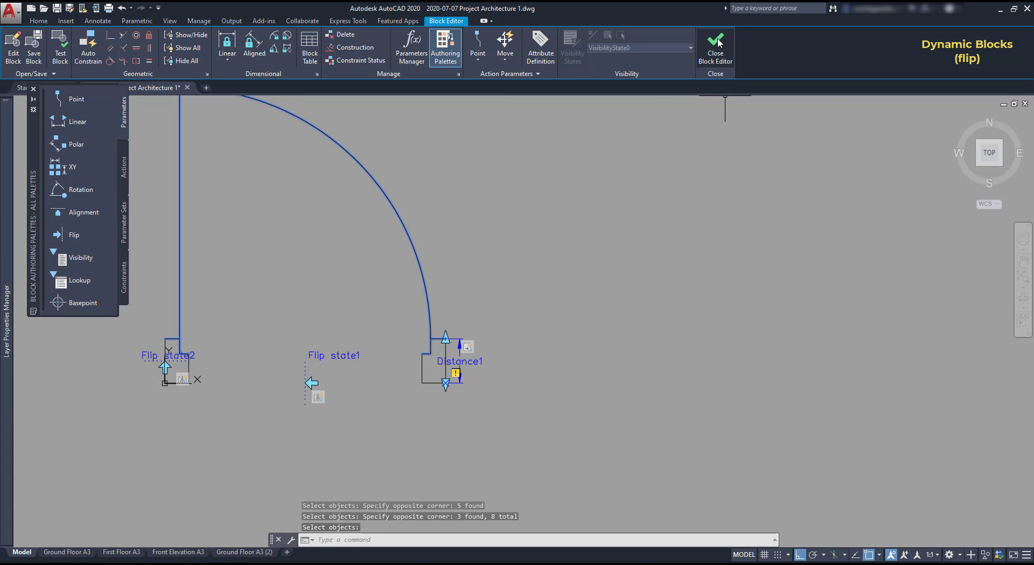
In the FIA Electrical Symbols drawing, drop the USB block on the outline's lower edge
click(714, 48)
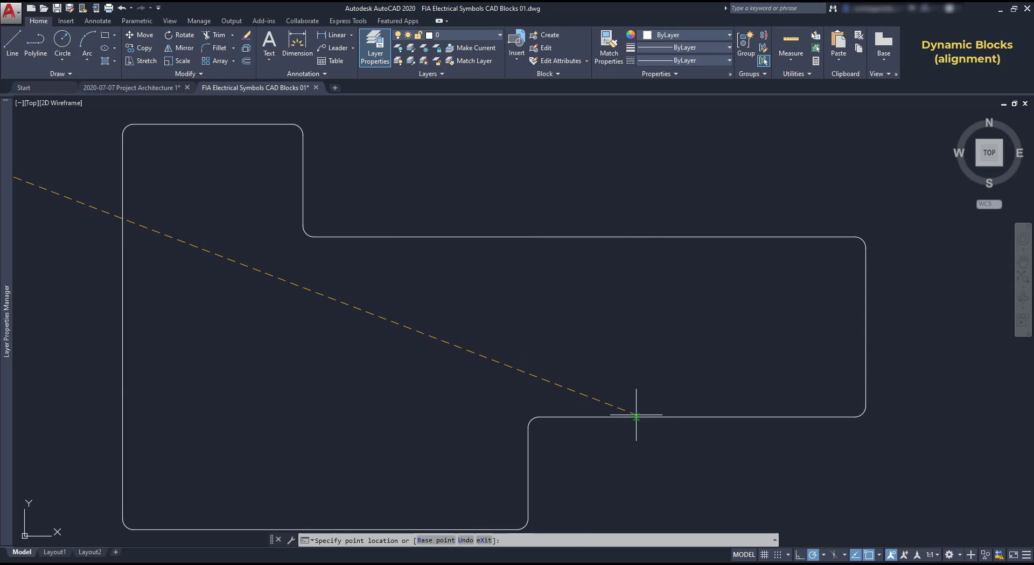
click(637, 416)
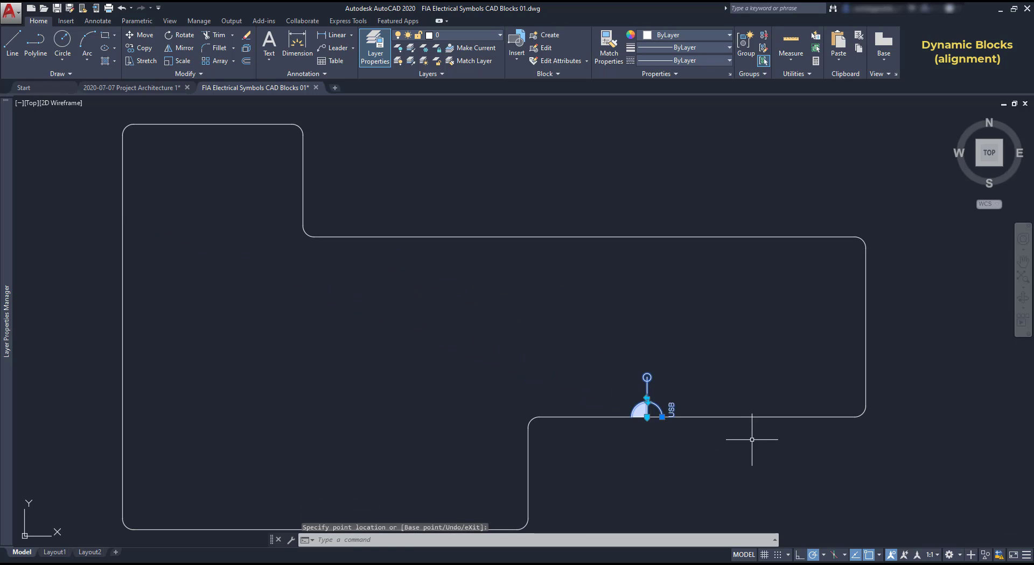
key(Escape)
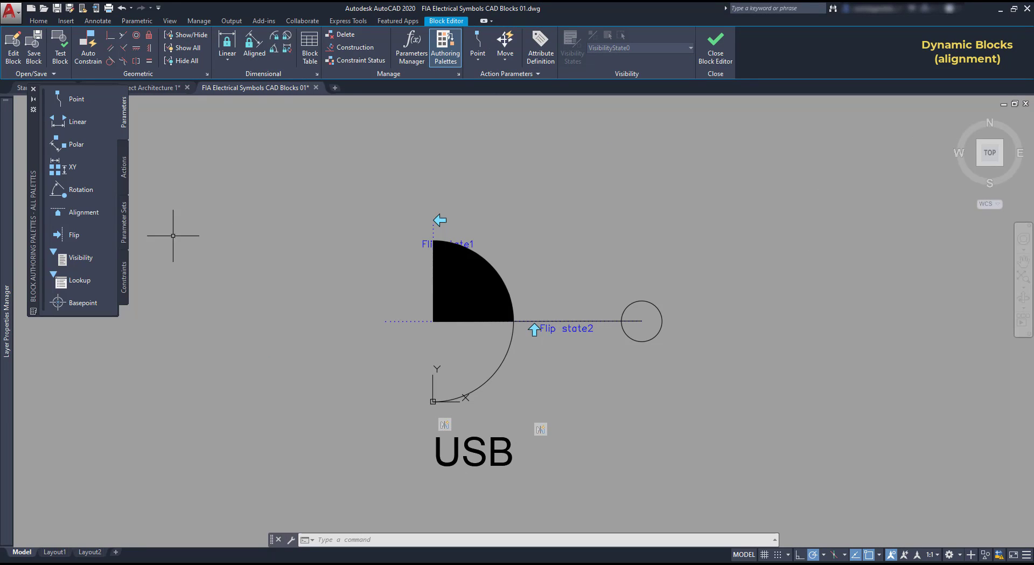
mouse_move(83, 211)
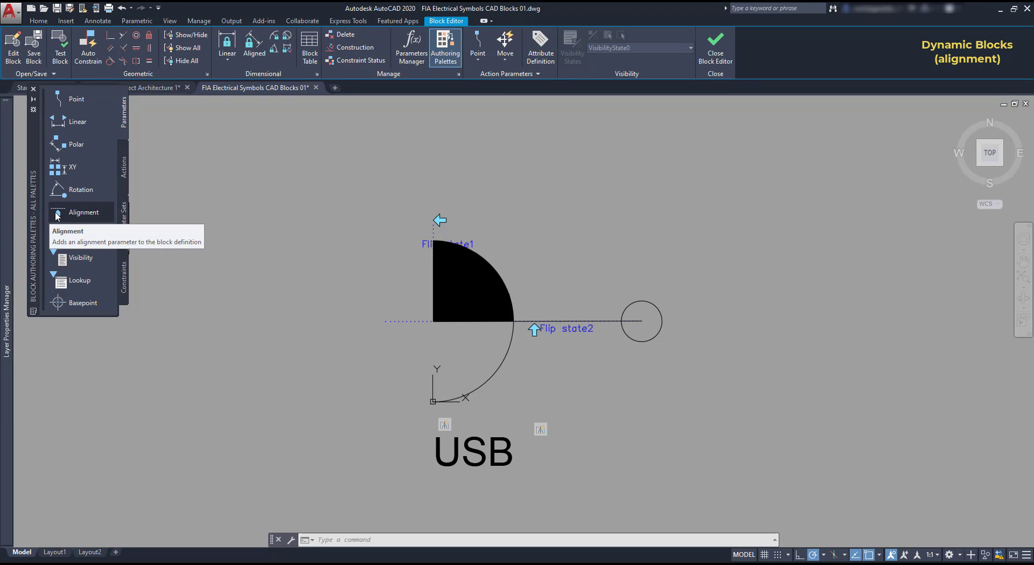
Give the USB block a perpendicular Alignment parameter at its left corner and align it on the top edge
click(85, 212)
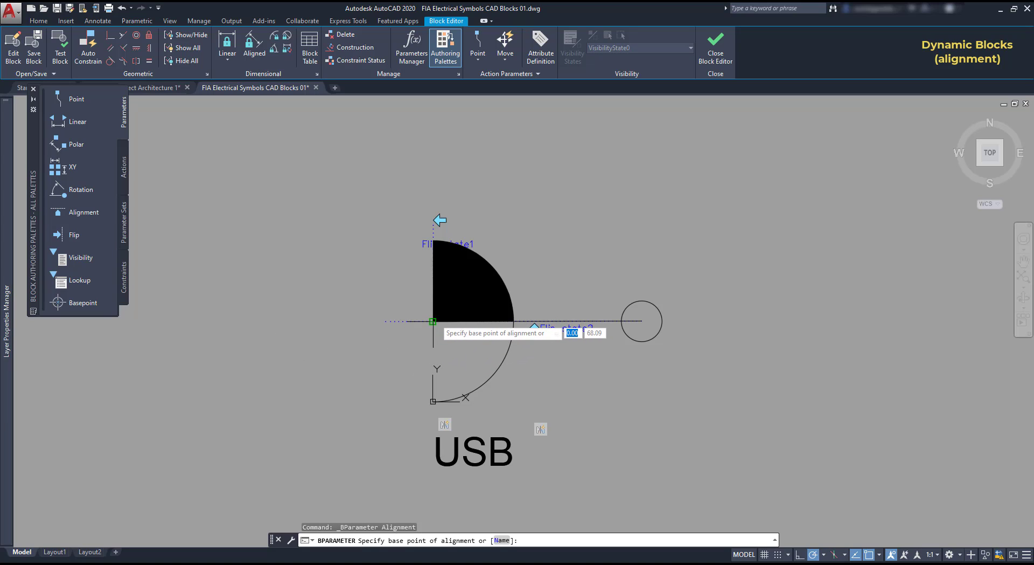
click(433, 321)
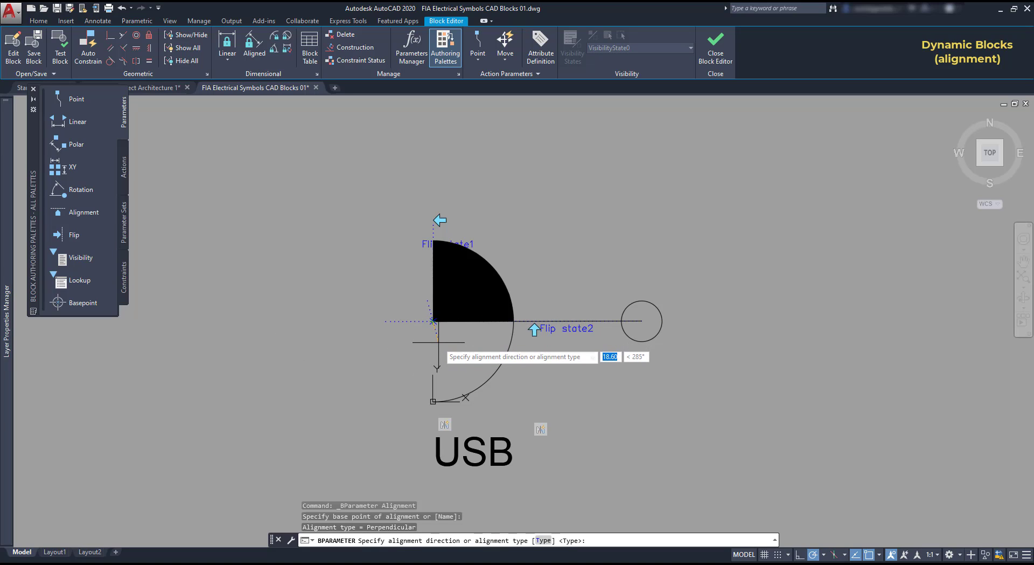
mouse_move(433, 355)
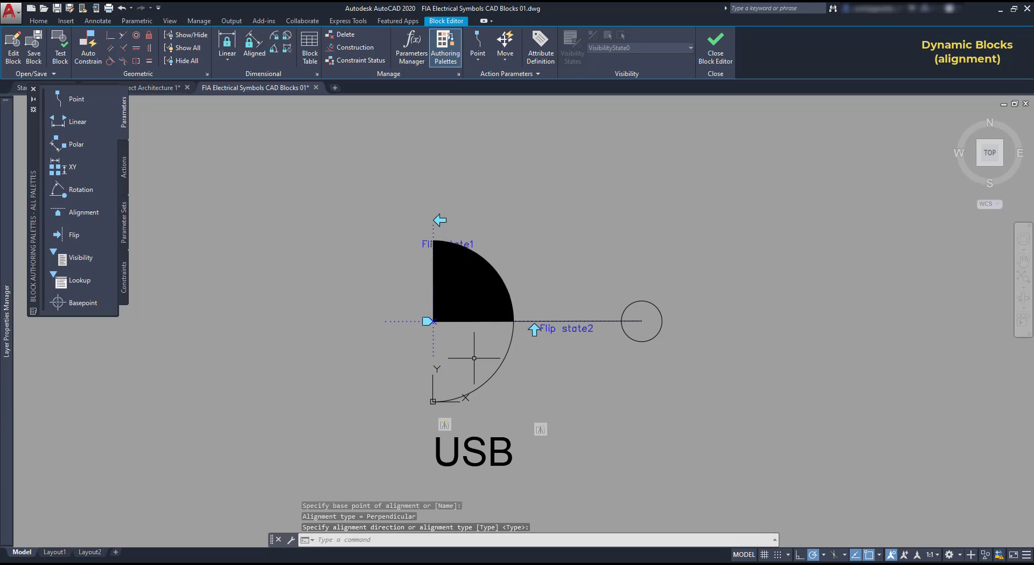
click(714, 47)
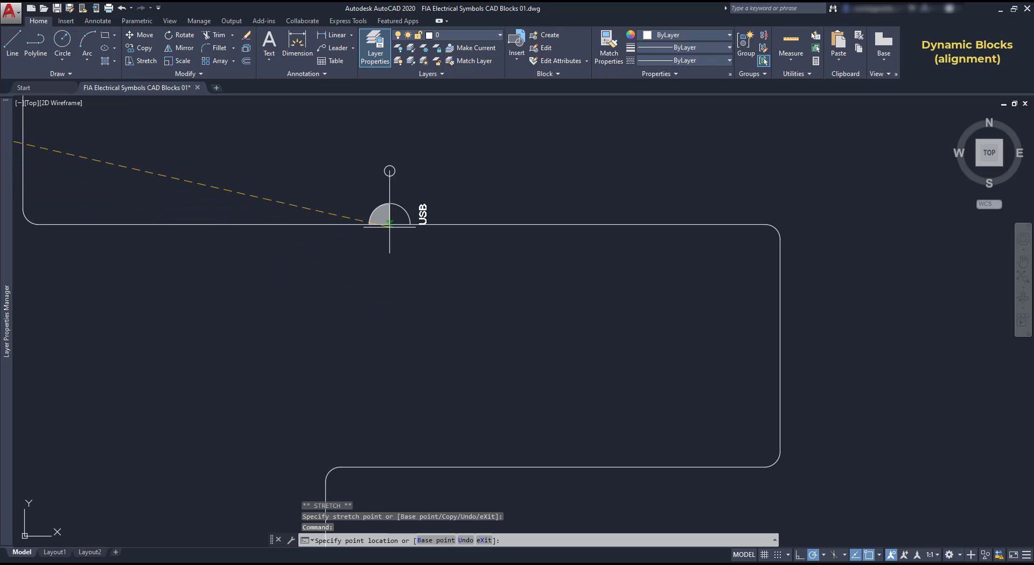
click(399, 236)
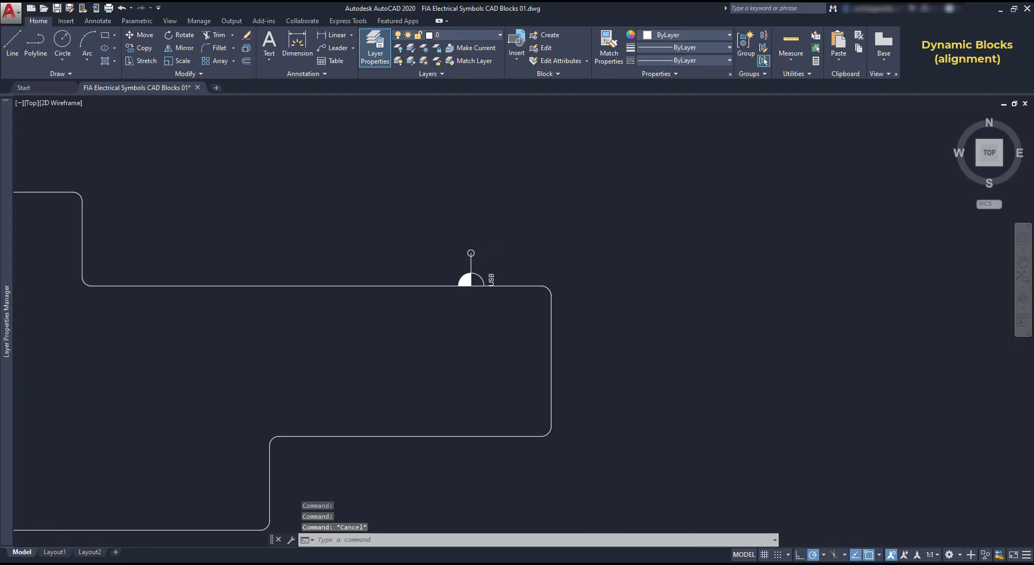
Set MIRRTEXT to 1 so text mirrors with the switch symbols
click(469, 281)
text(MIRRTEXT)
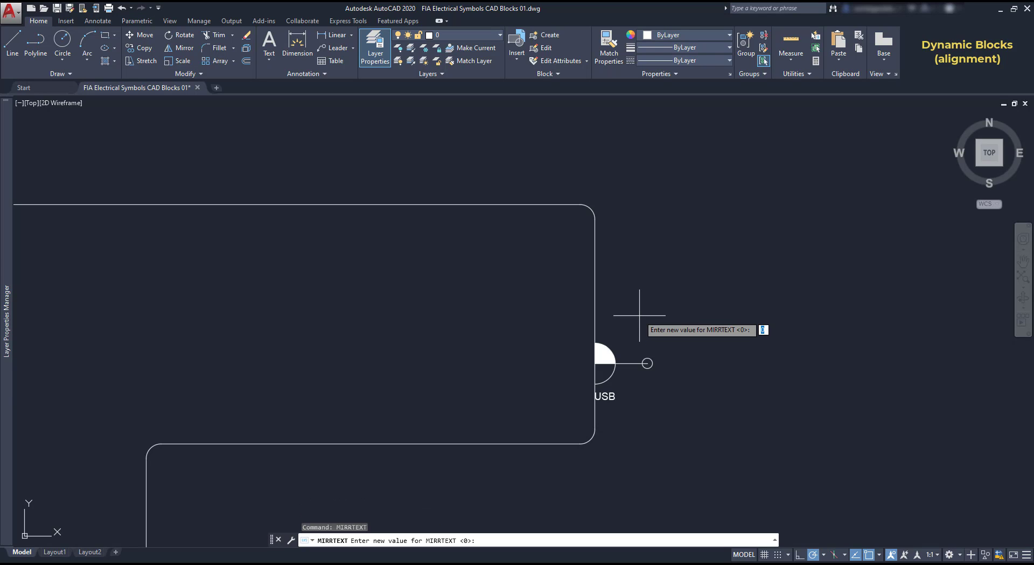
text(1)
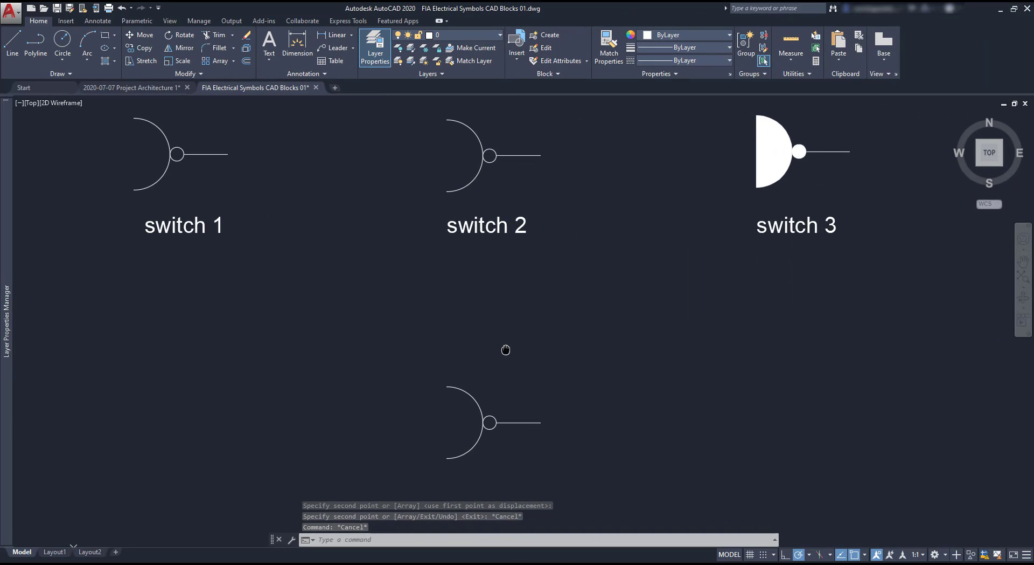
mouse_move(507, 348)
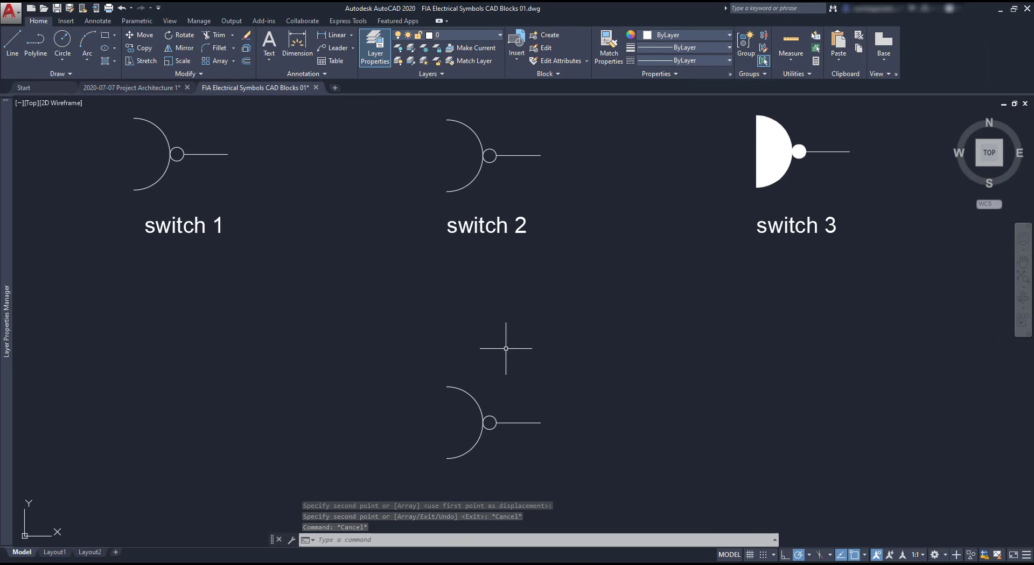
Cycle the lower socket block through its socket 2 state and back to socket 1 via the visibility grip
click(488, 422)
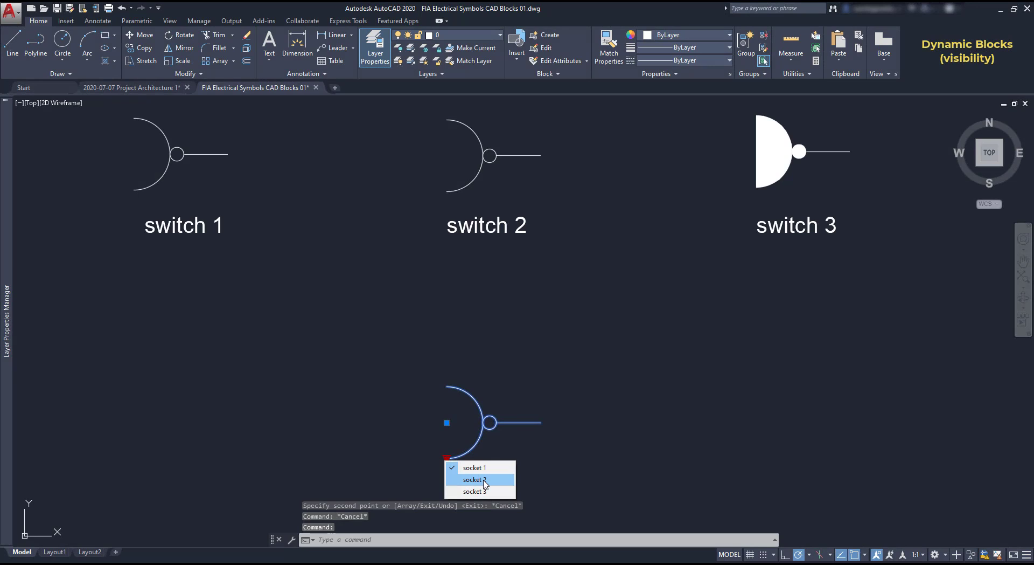
click(473, 479)
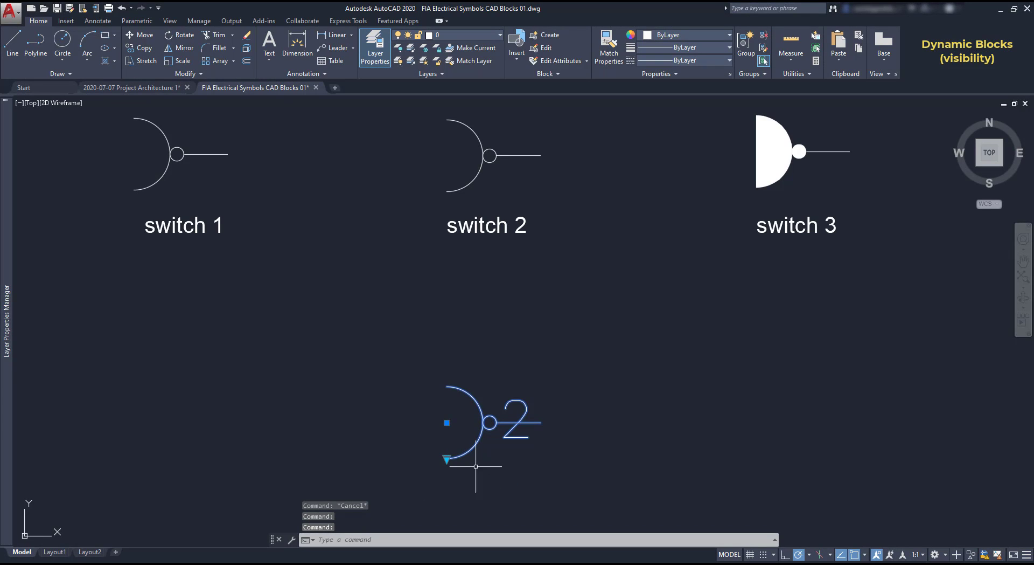
click(446, 460)
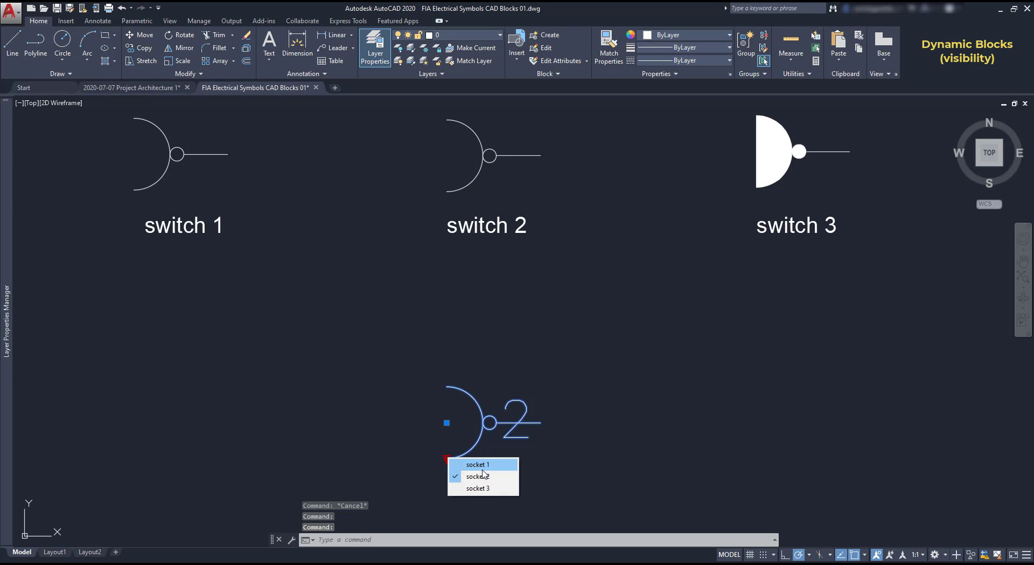
click(475, 464)
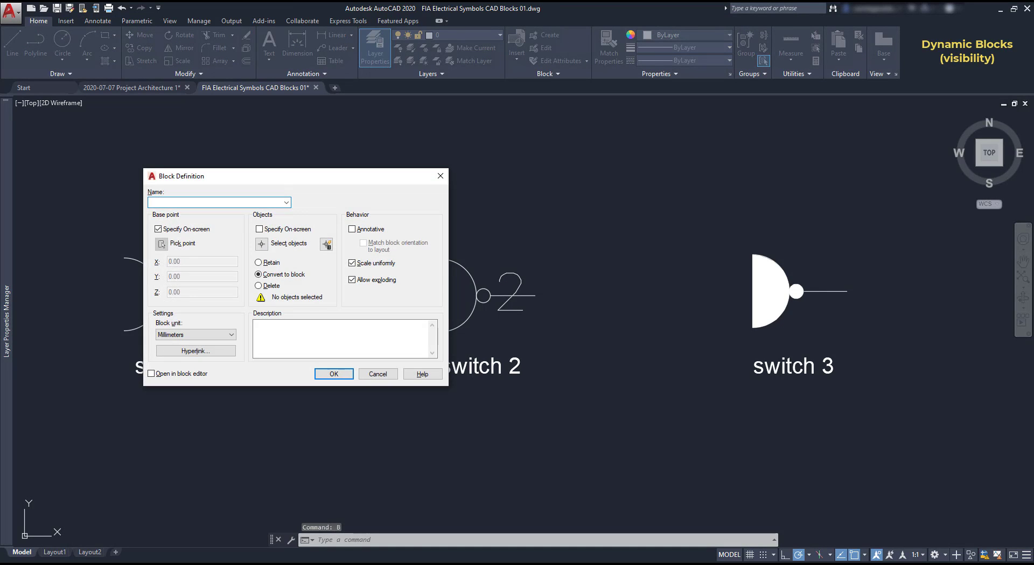
Define a new block named switch from the four objects of the switch 2 symbol
text(switch)
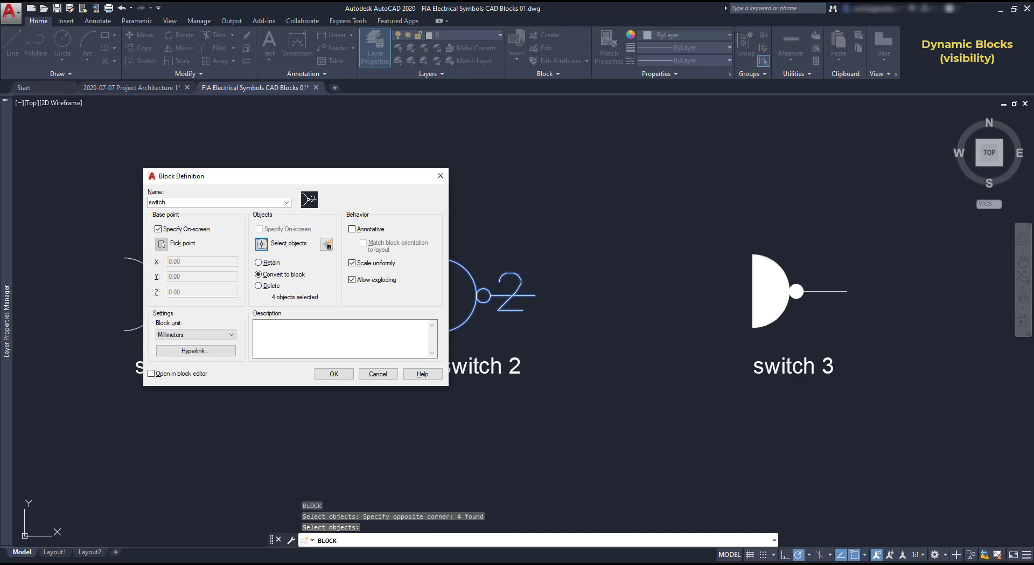
mouse_move(445, 265)
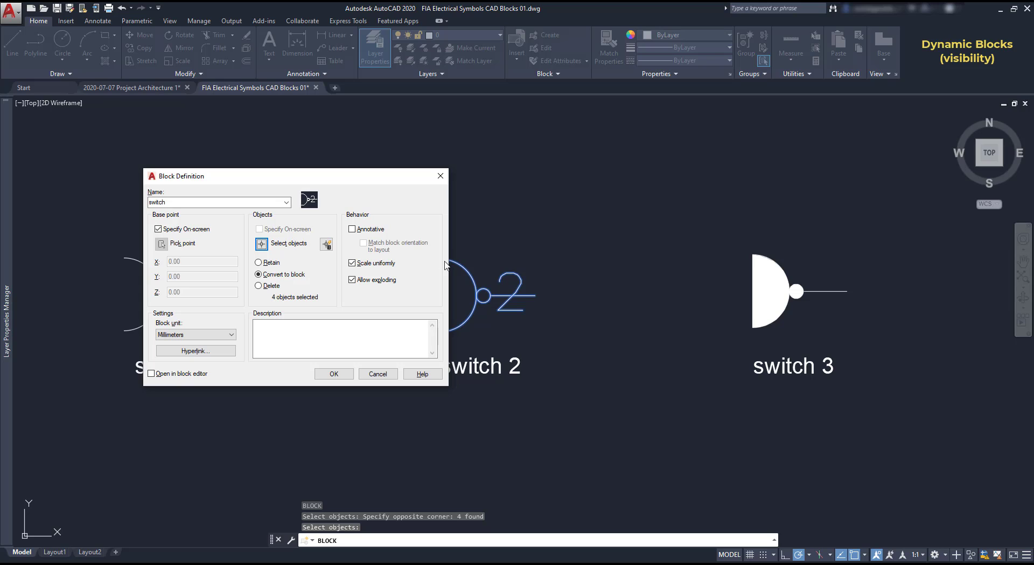
click(332, 374)
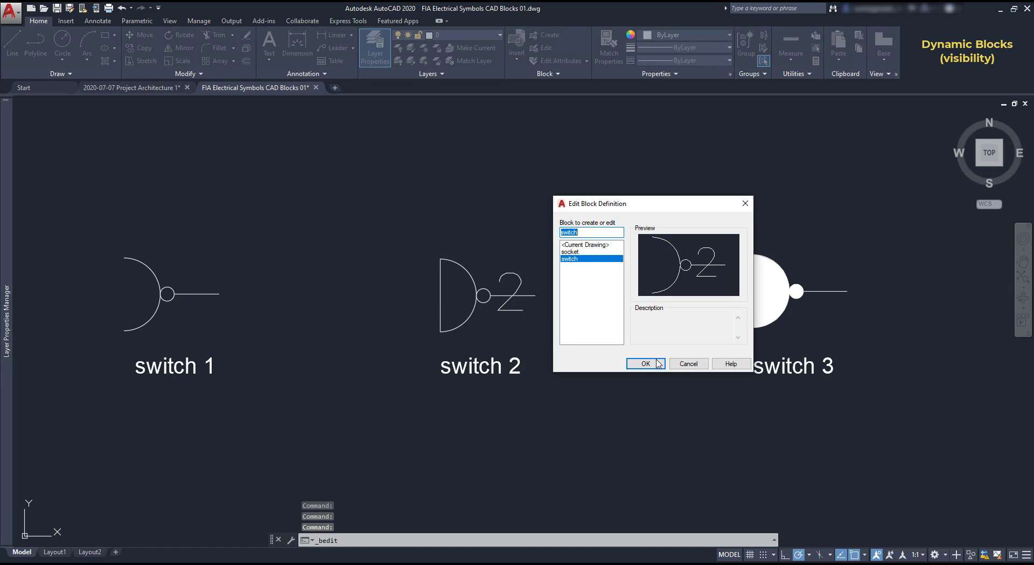
Edit the switch block and place a visibility parameter below the switch arc
click(645, 363)
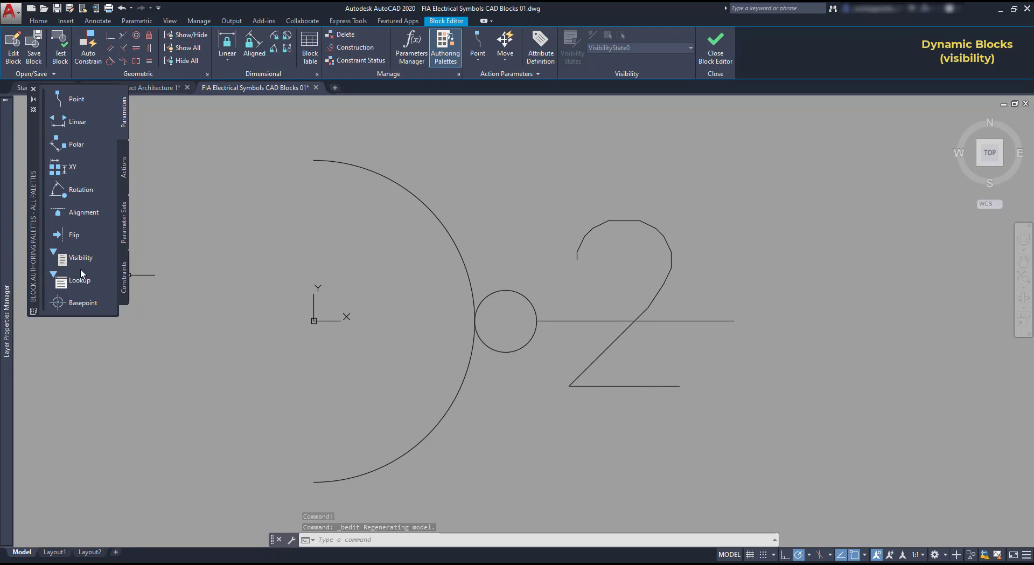
click(81, 257)
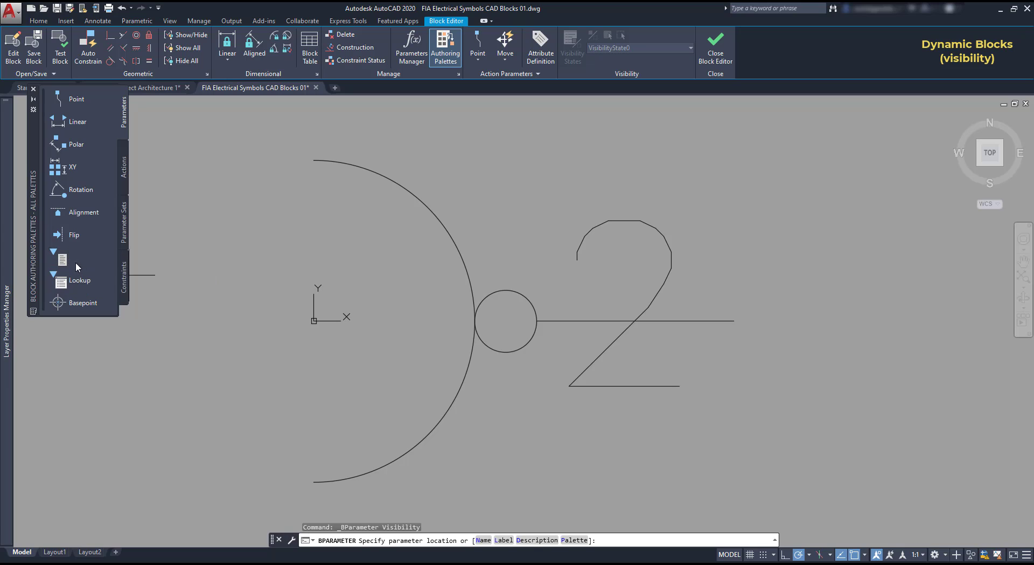
click(313, 480)
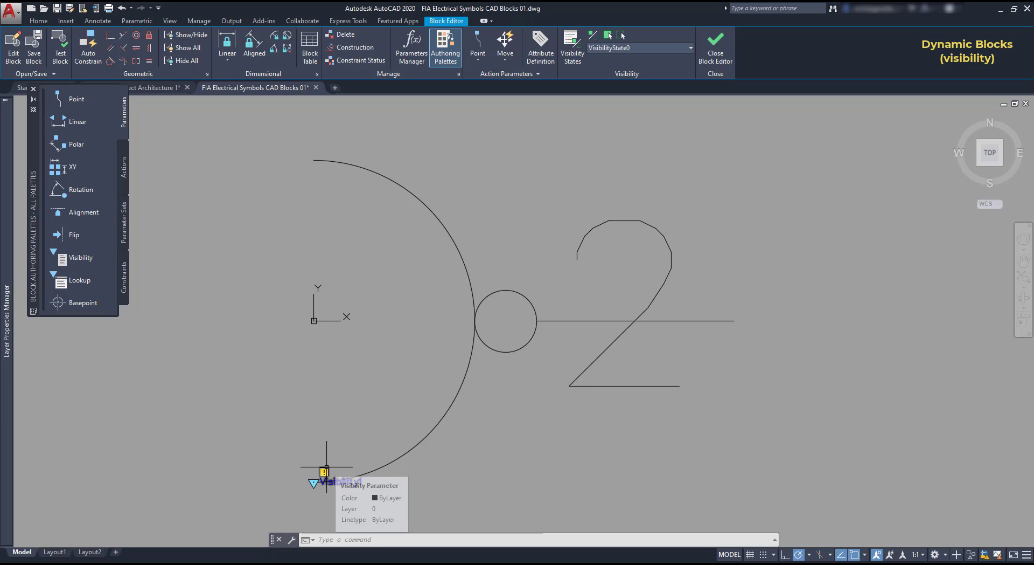
Bring up the Visibility States list, which still holds only the default state
click(571, 46)
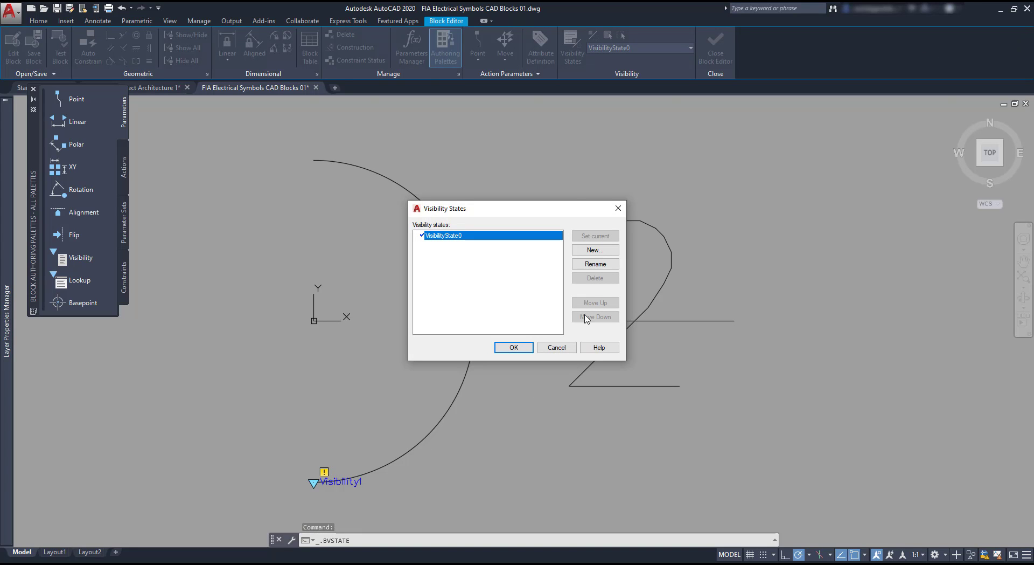
click(512, 347)
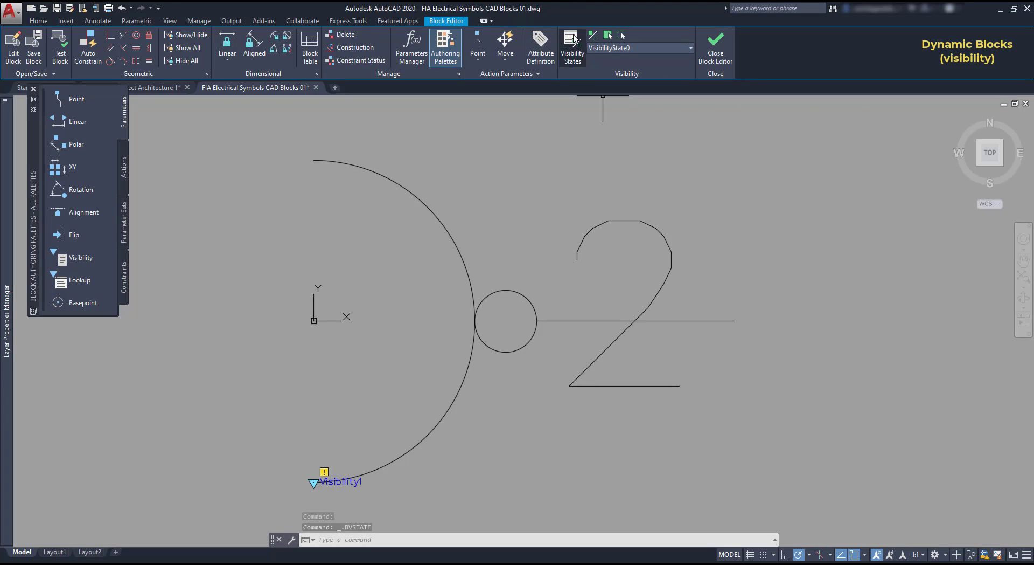
click(571, 46)
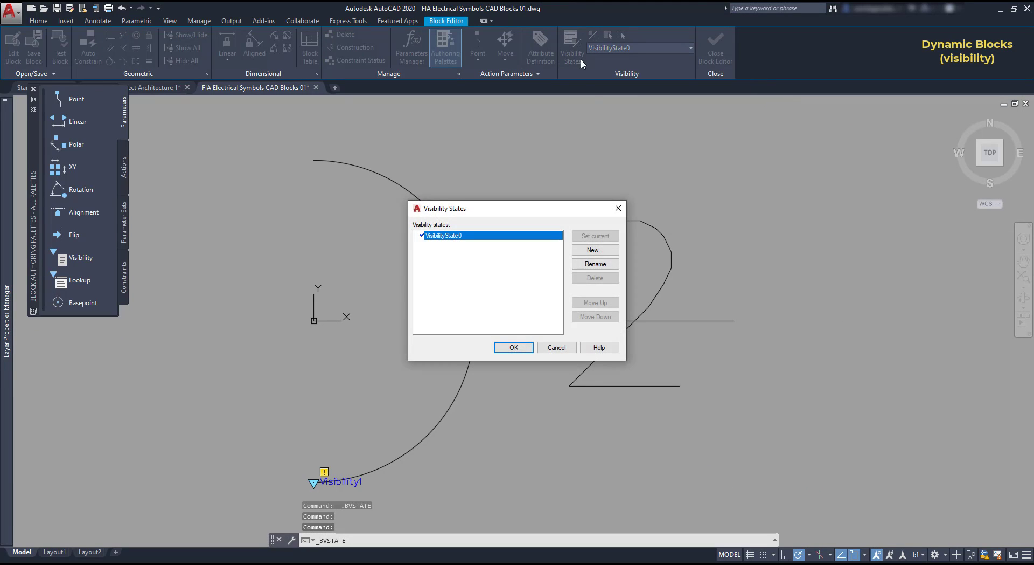
mouse_move(608, 175)
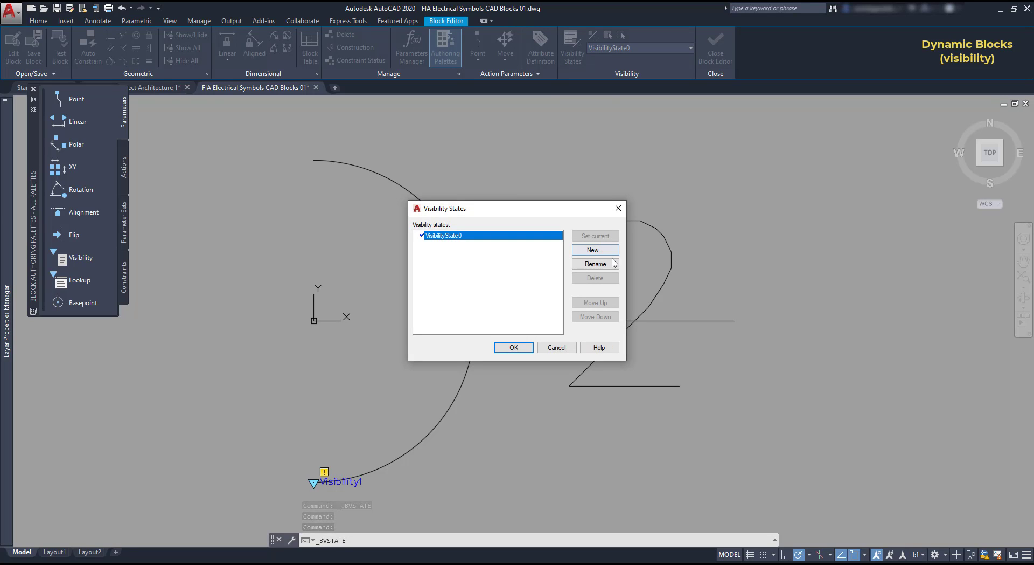
Rename the default state to socket 1 and add a second state named socket 2
click(595, 263)
text(socket)
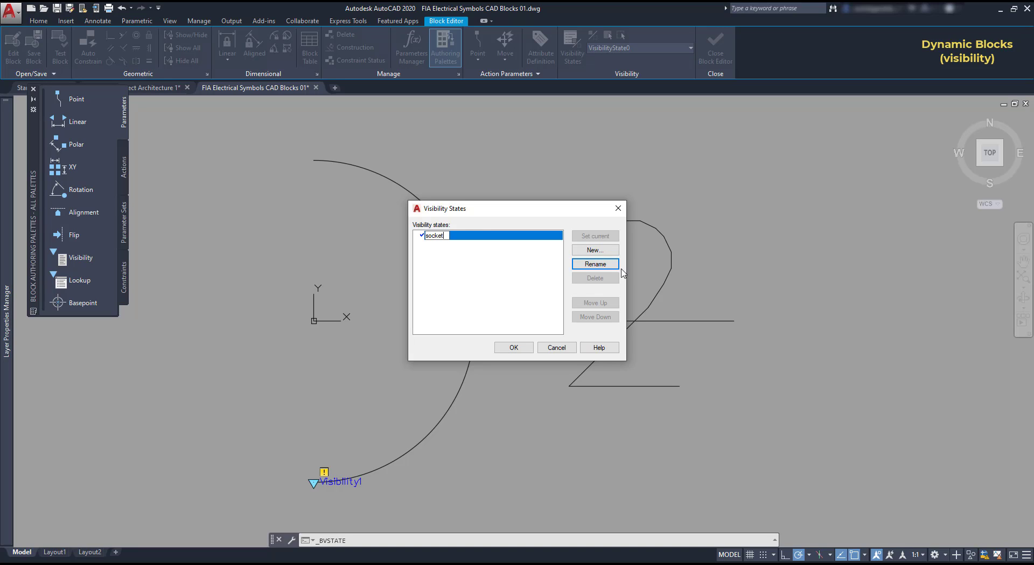
text(1)
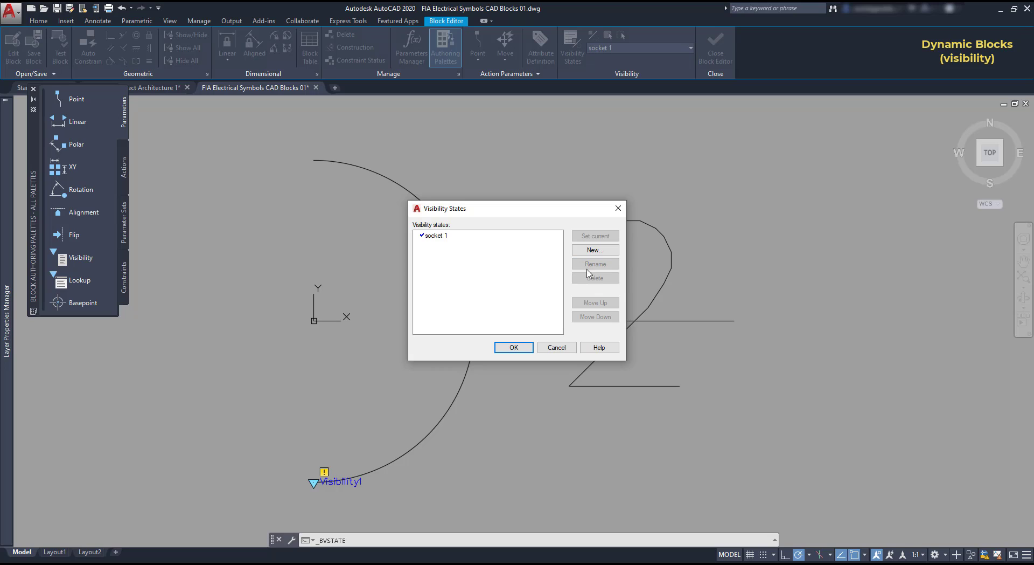
click(594, 249)
text(socket 2)
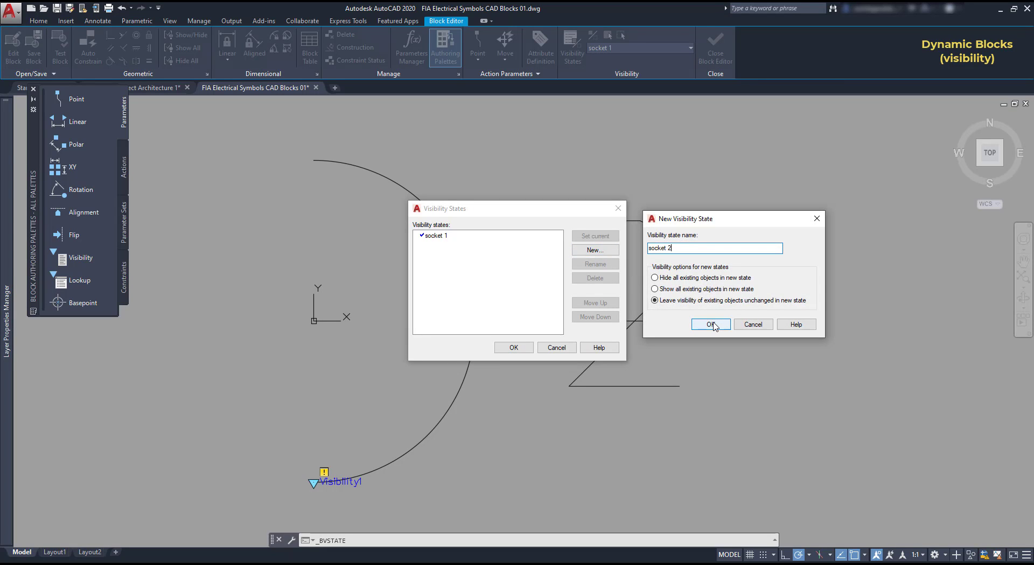
click(710, 324)
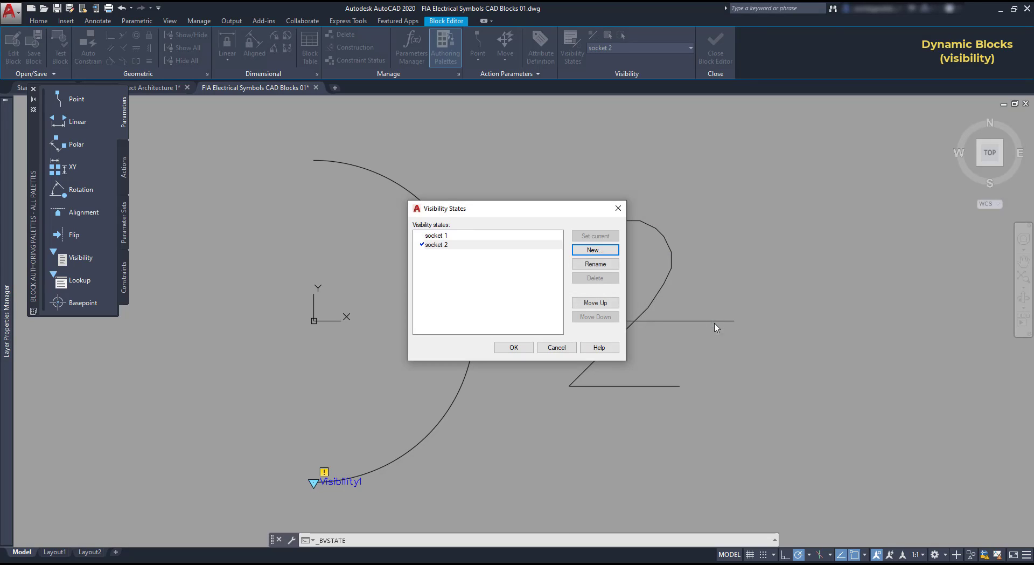
click(513, 347)
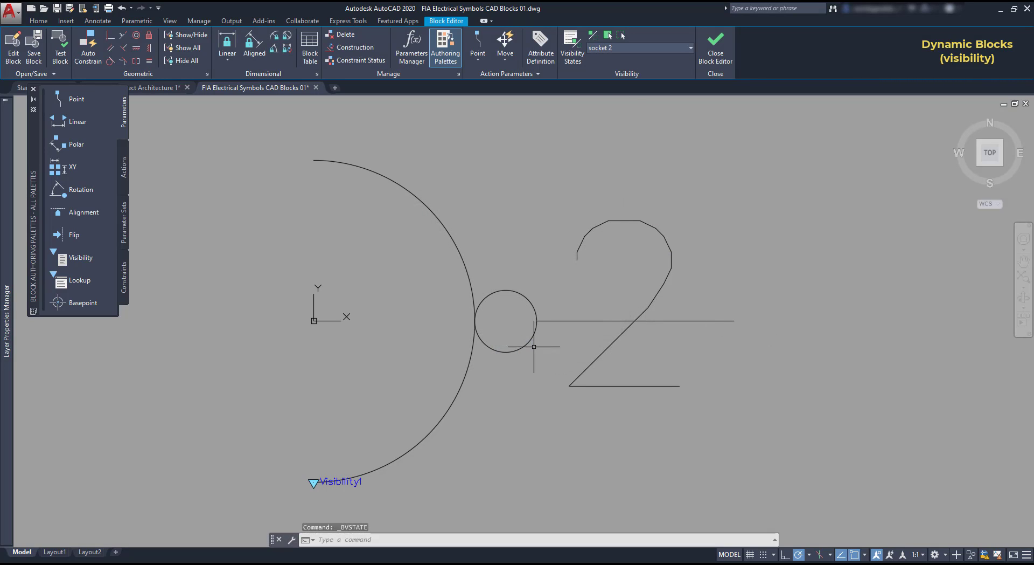
mouse_move(746, 316)
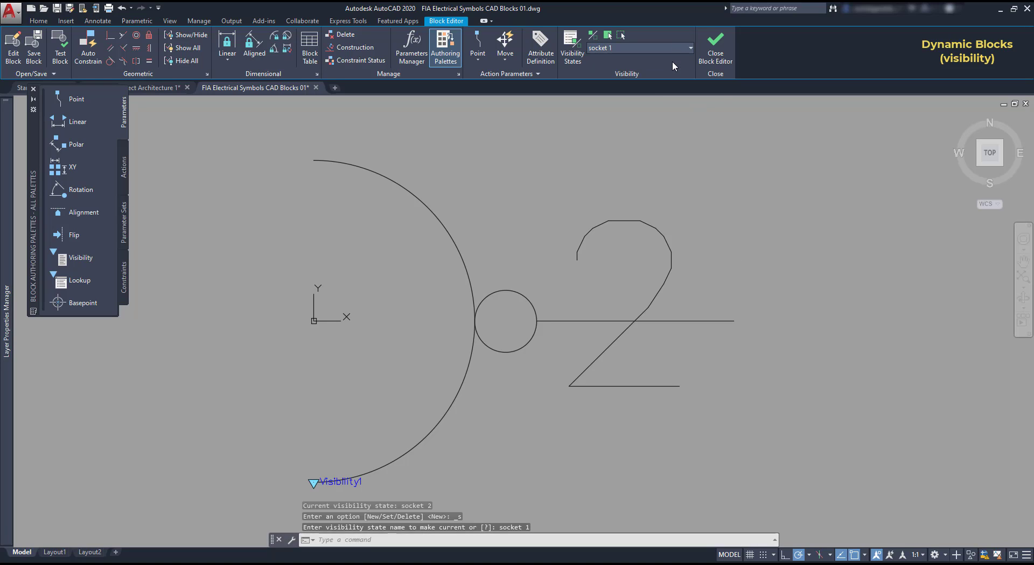
mouse_move(789, 232)
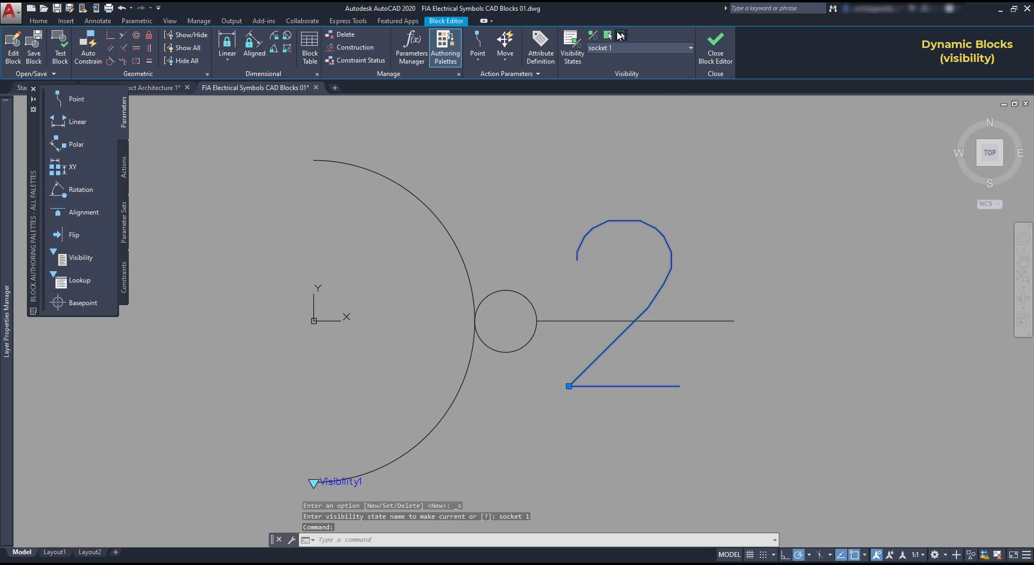
Make the numeral 2 invisible in the socket 1 state
click(621, 35)
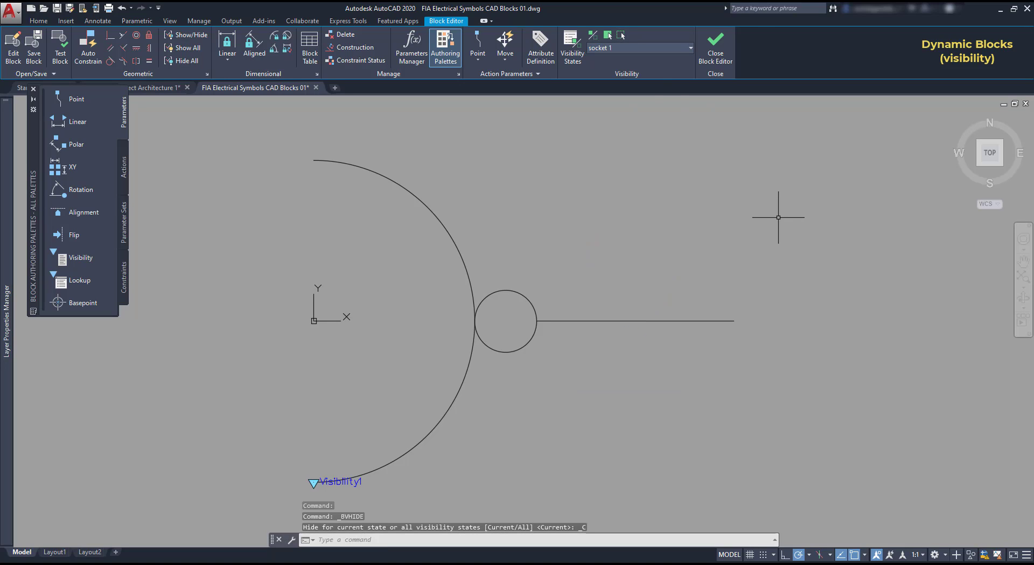
mouse_move(780, 219)
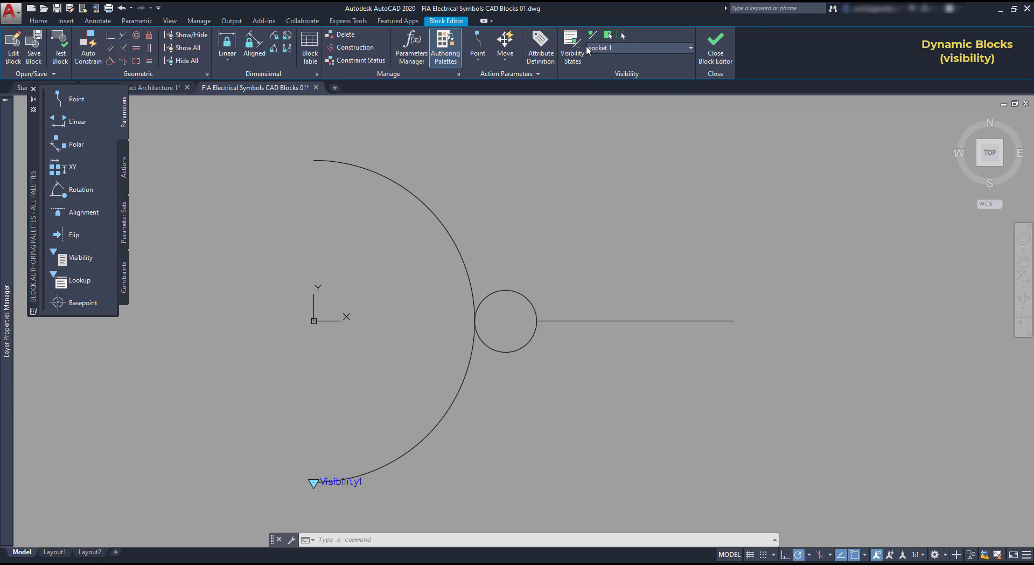
Add a third visibility state named socket 3 and leave it current
click(571, 47)
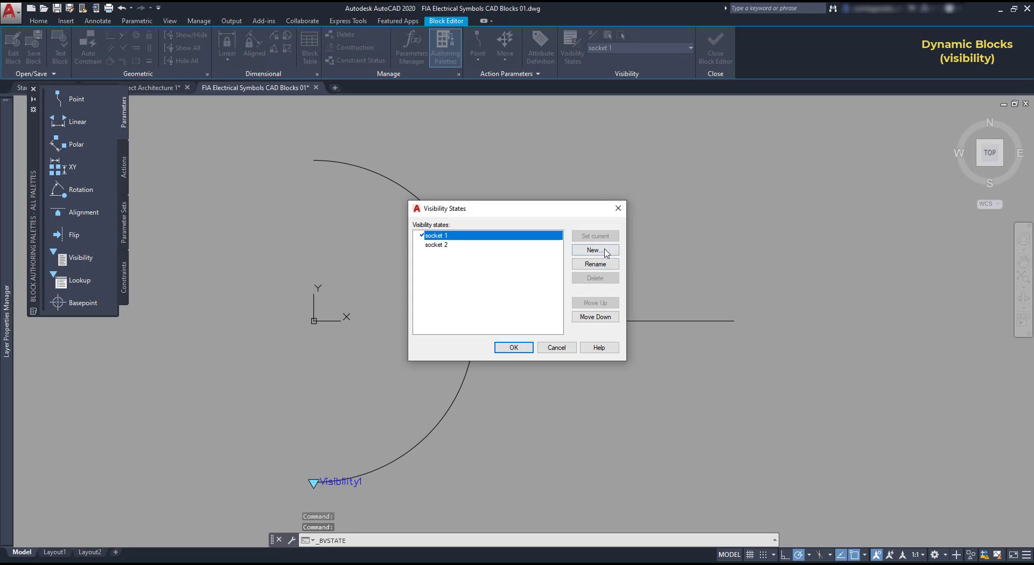
click(594, 250)
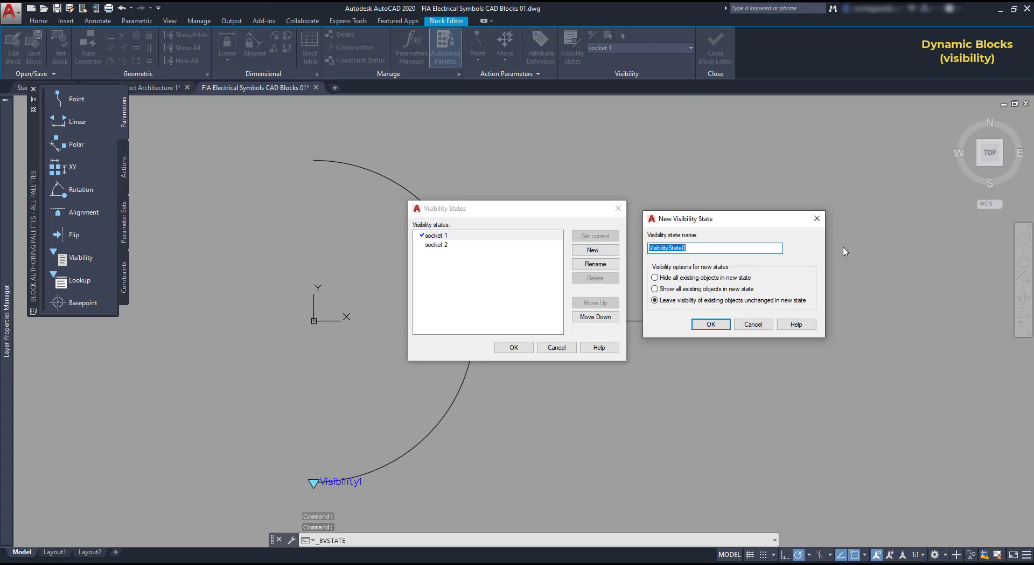
text(socket 3)
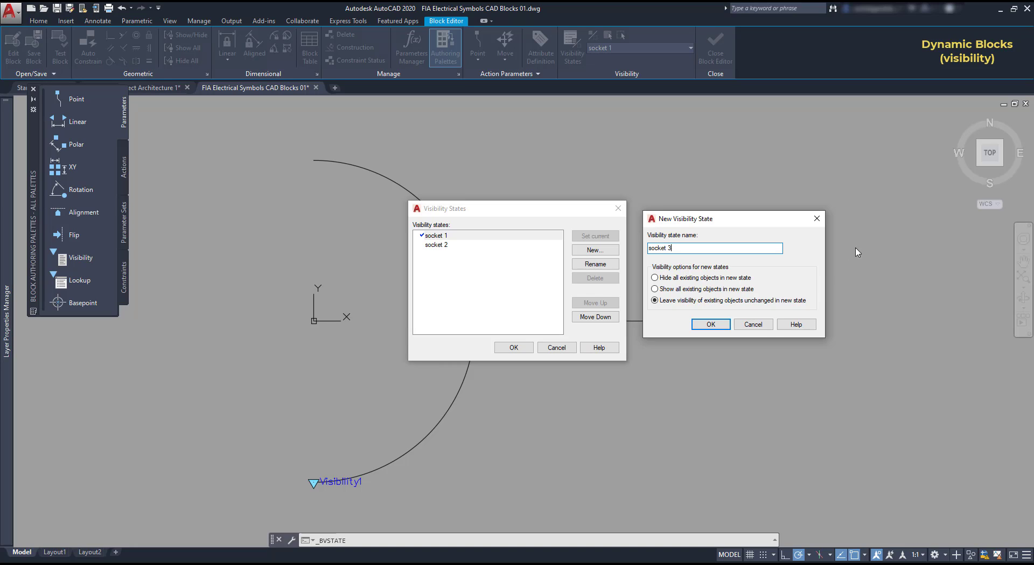
mouse_move(778, 314)
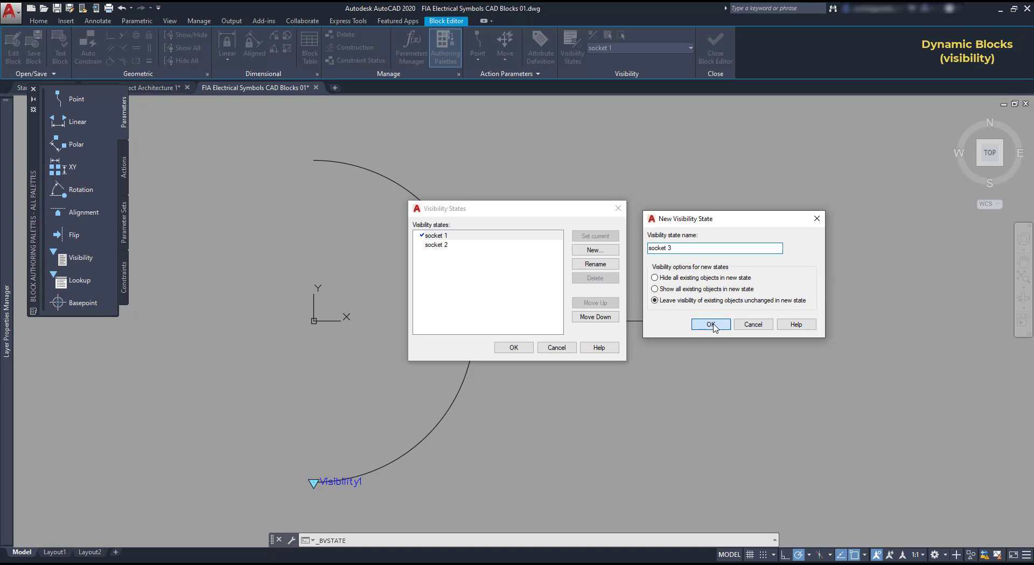
click(710, 324)
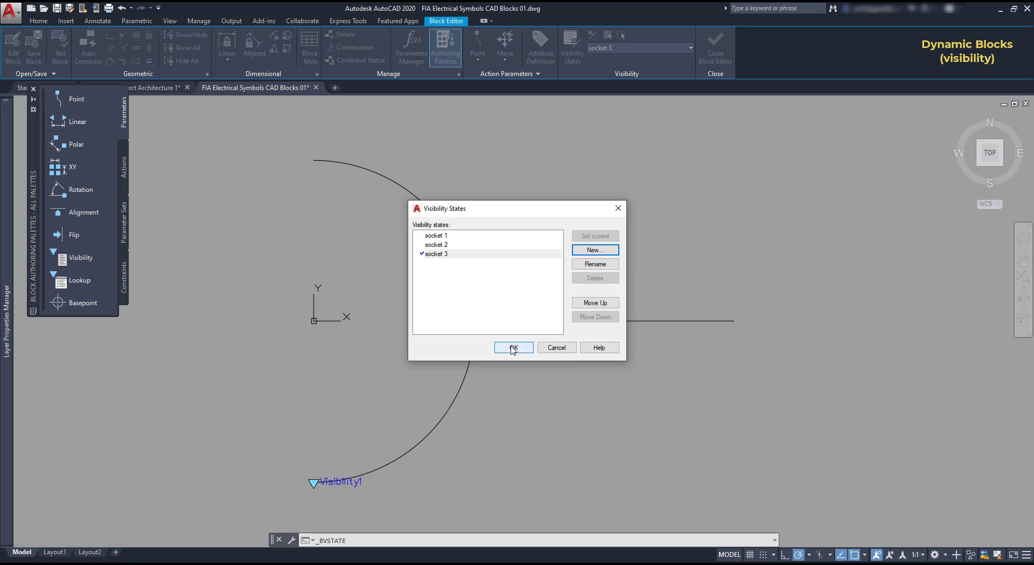
click(513, 347)
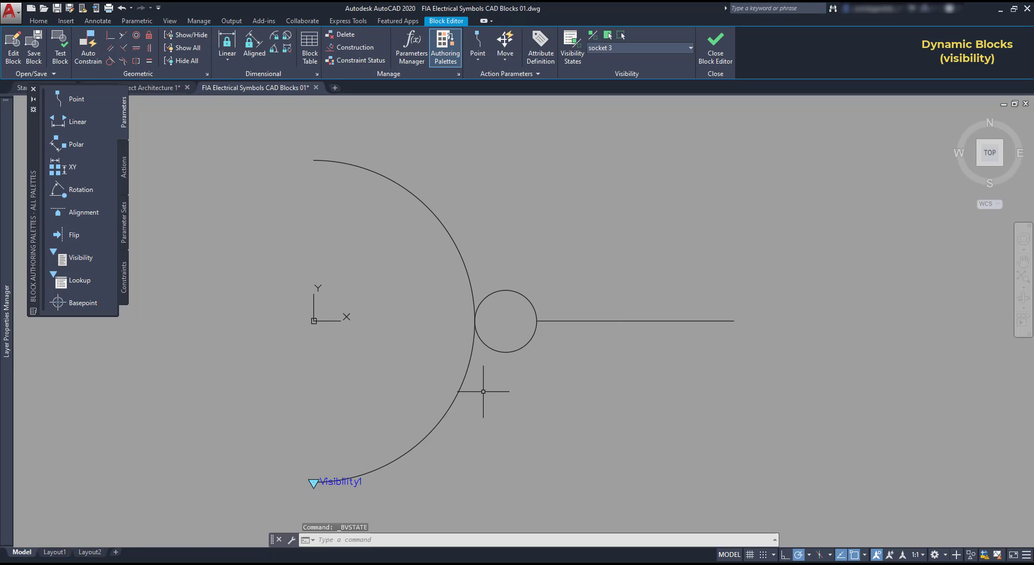
Close the arc with a line and solid-hatch the half circle and small circle black for socket 3, then check the other states stay unfilled
text(L)
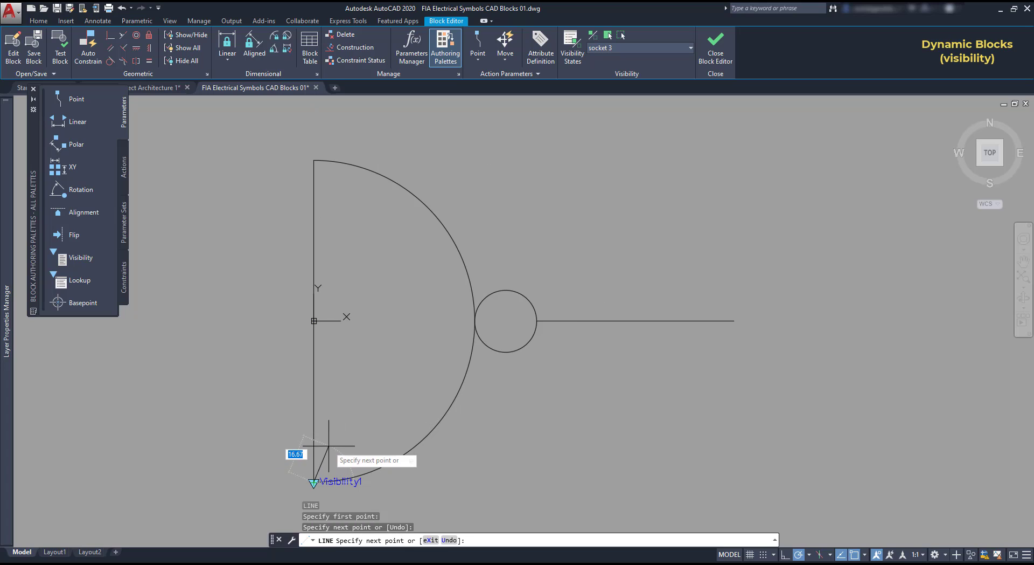
text(H)
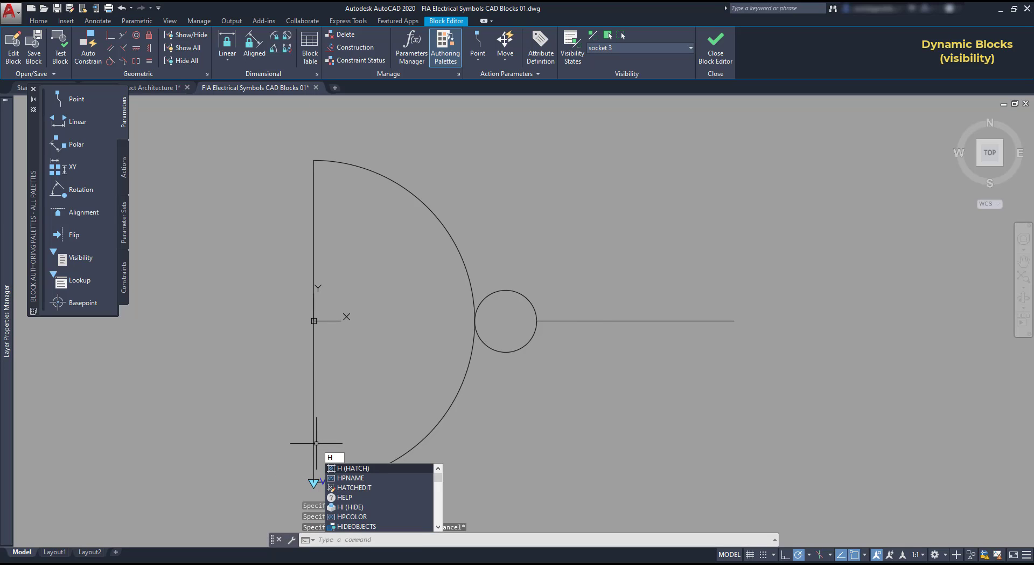
key(Enter)
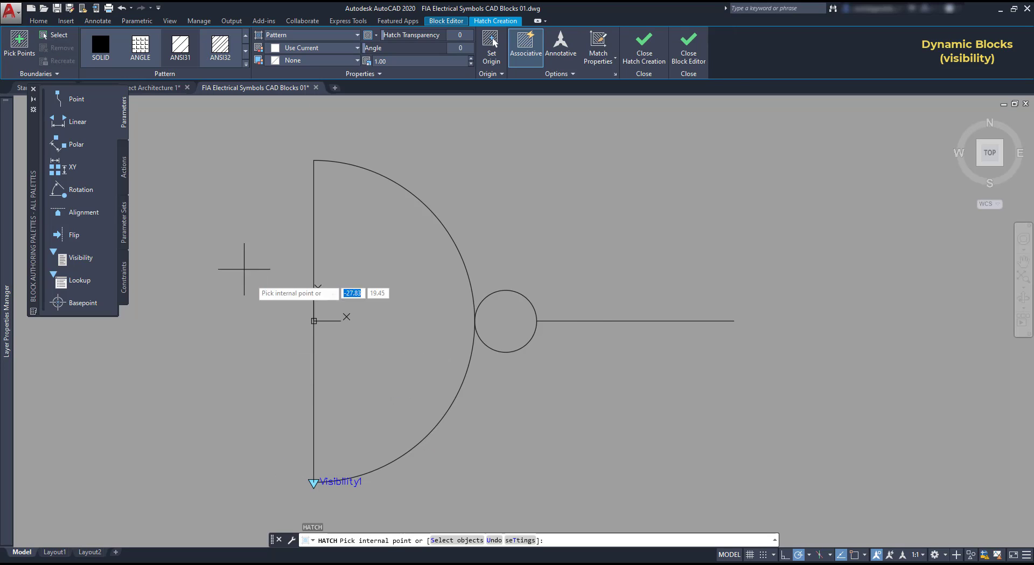
click(100, 46)
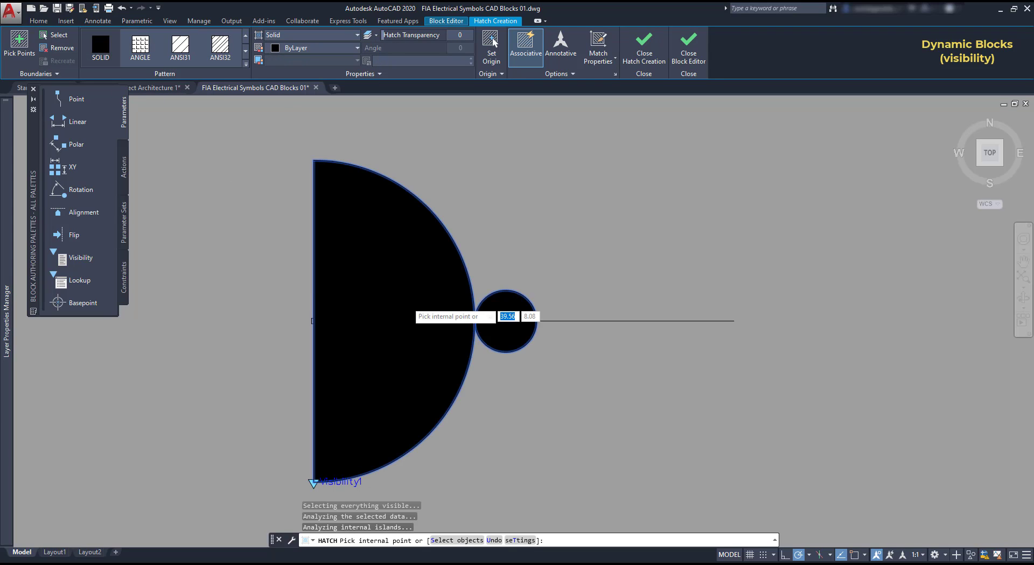
mouse_move(604, 238)
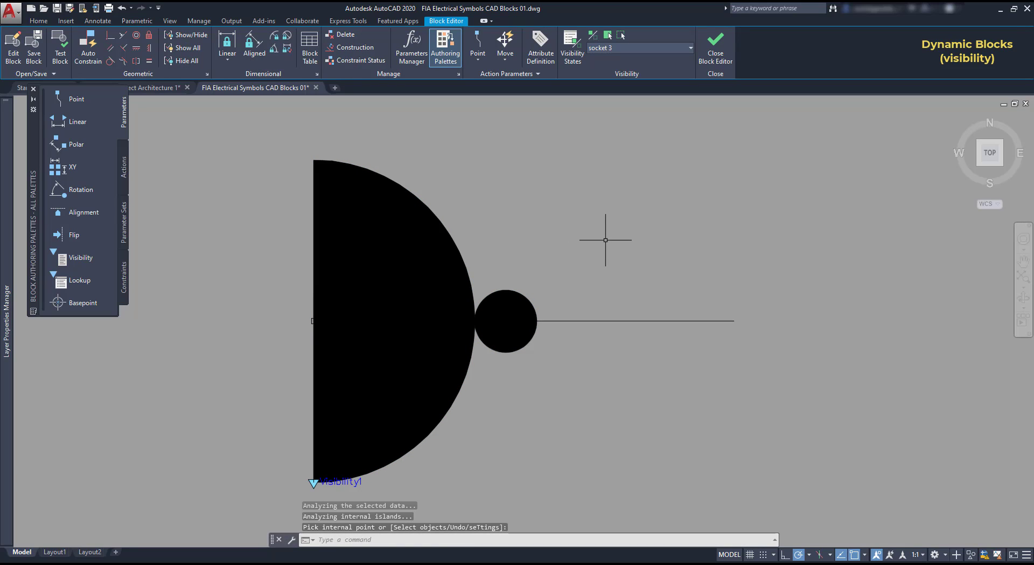
mouse_move(609, 244)
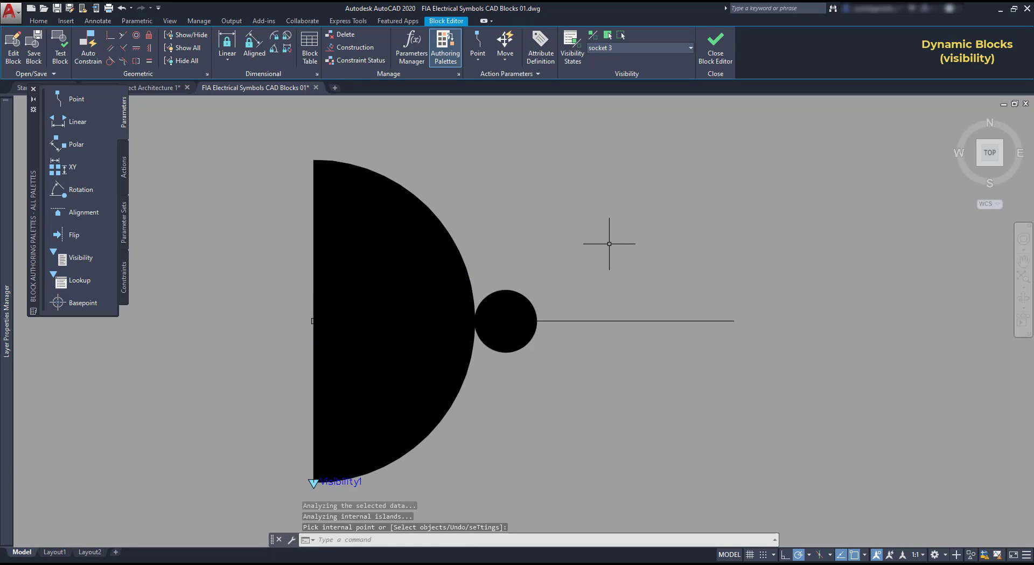
mouse_move(612, 249)
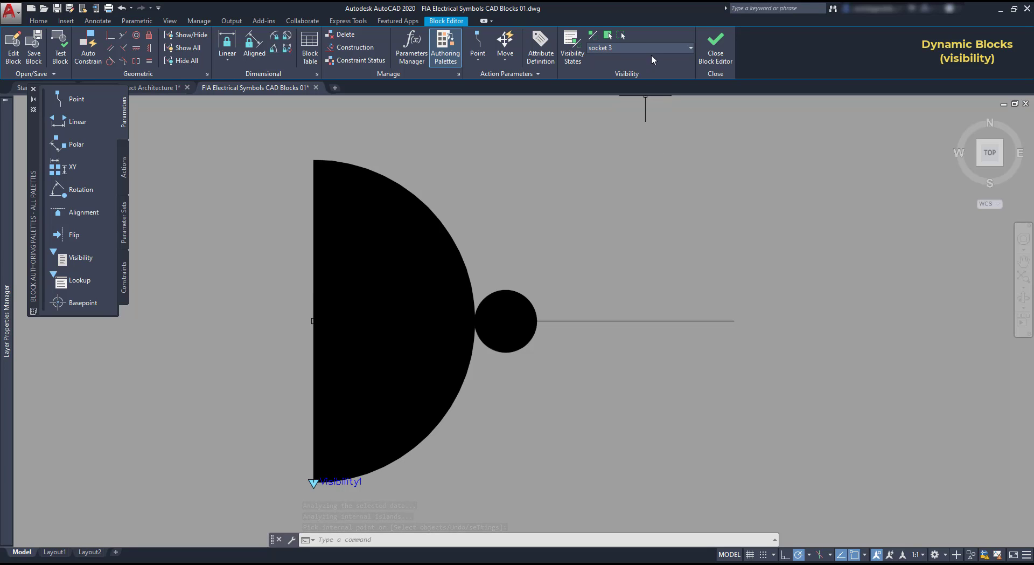
click(689, 47)
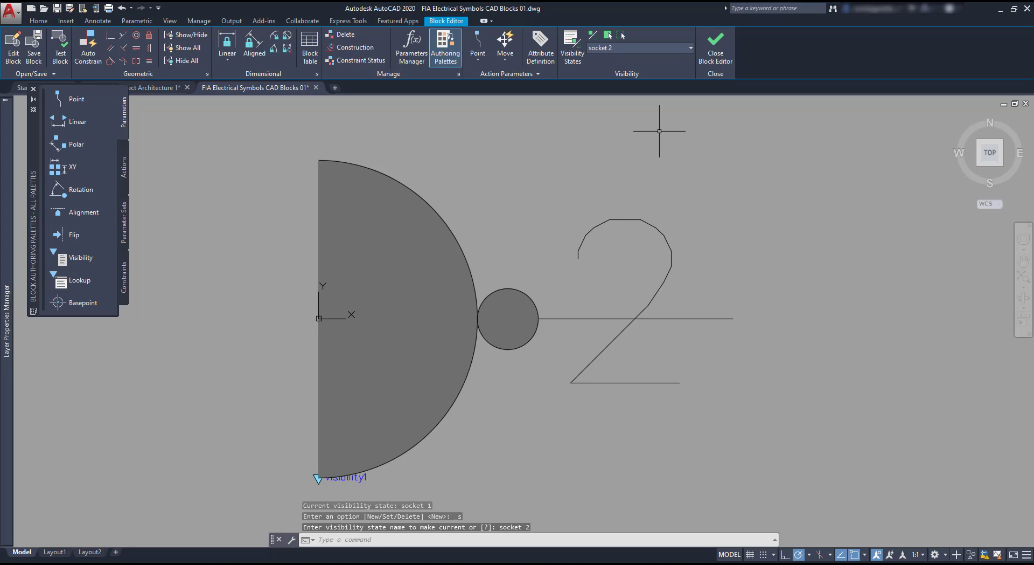
mouse_move(652, 129)
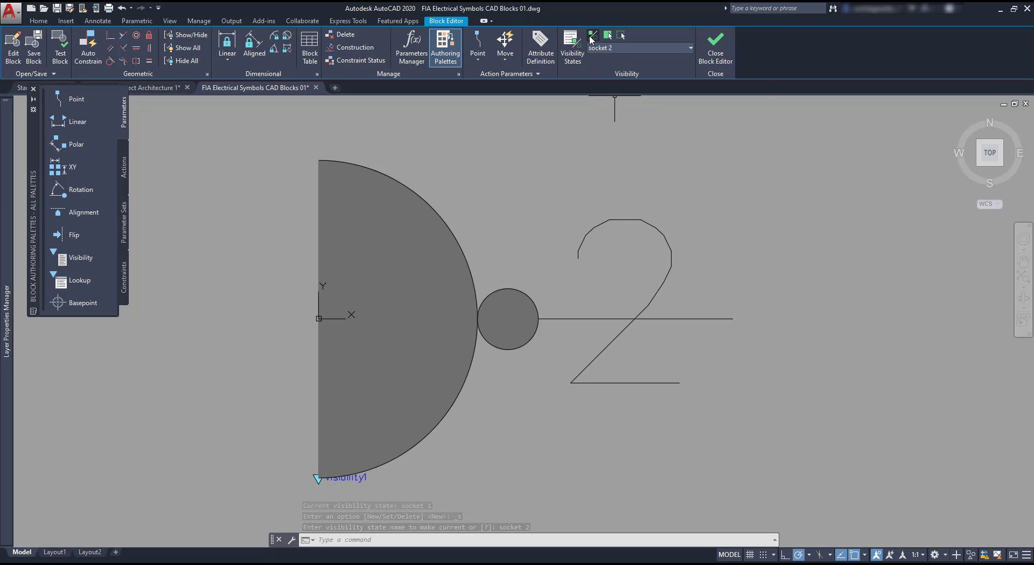
mouse_move(593, 35)
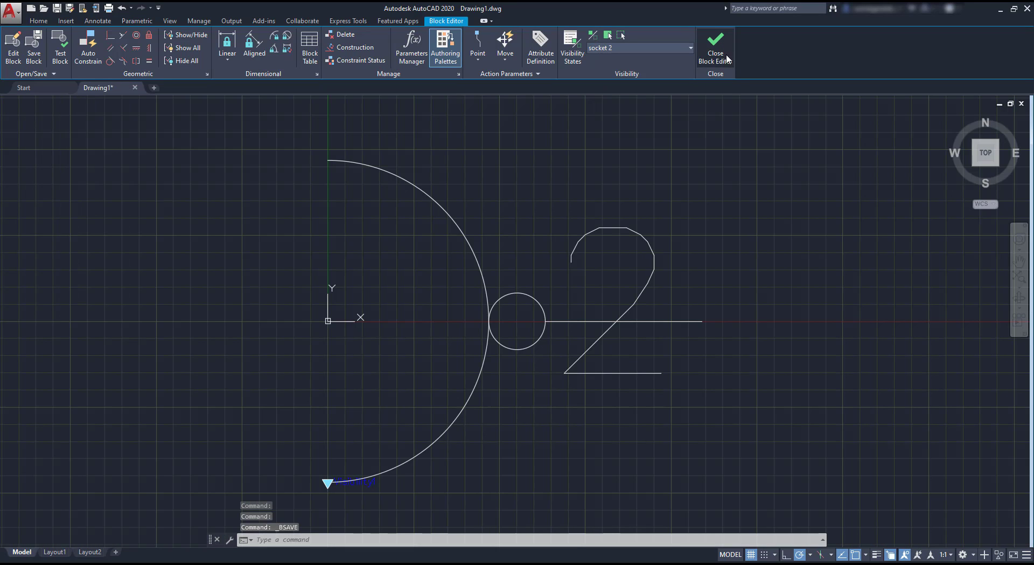
Close the block editor and switch the placed block to its filled socket 3 state
click(715, 47)
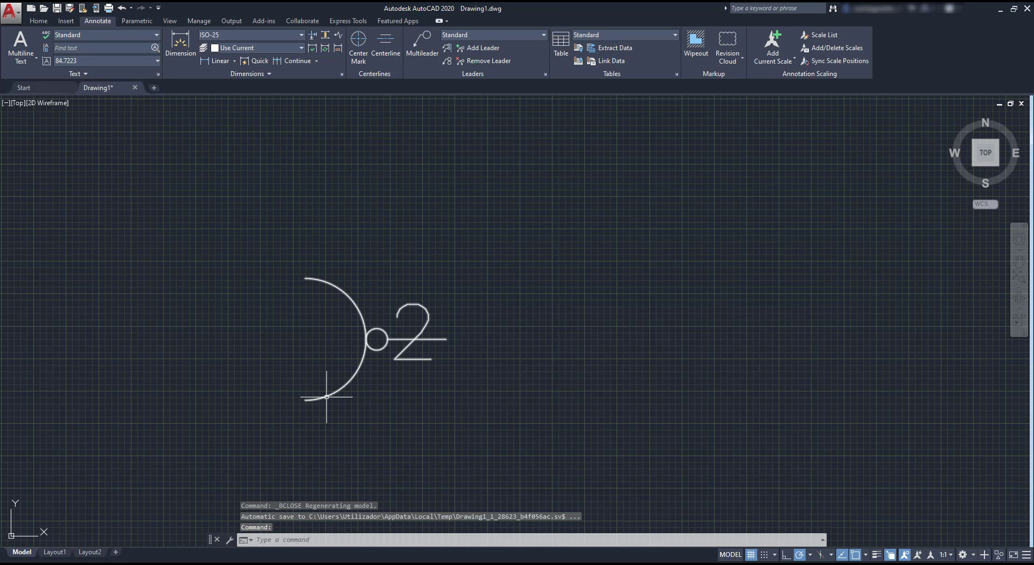
click(305, 398)
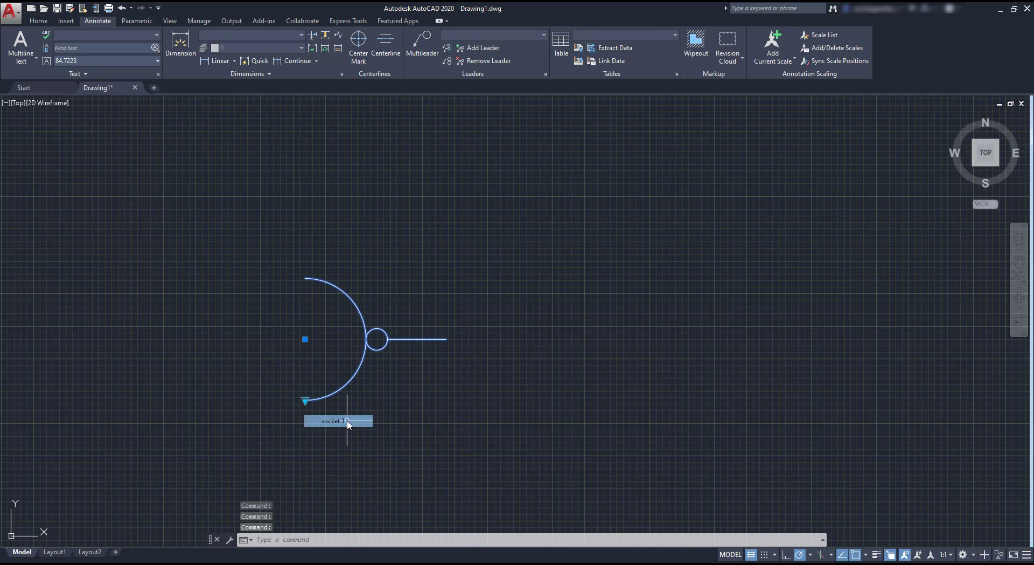
click(337, 421)
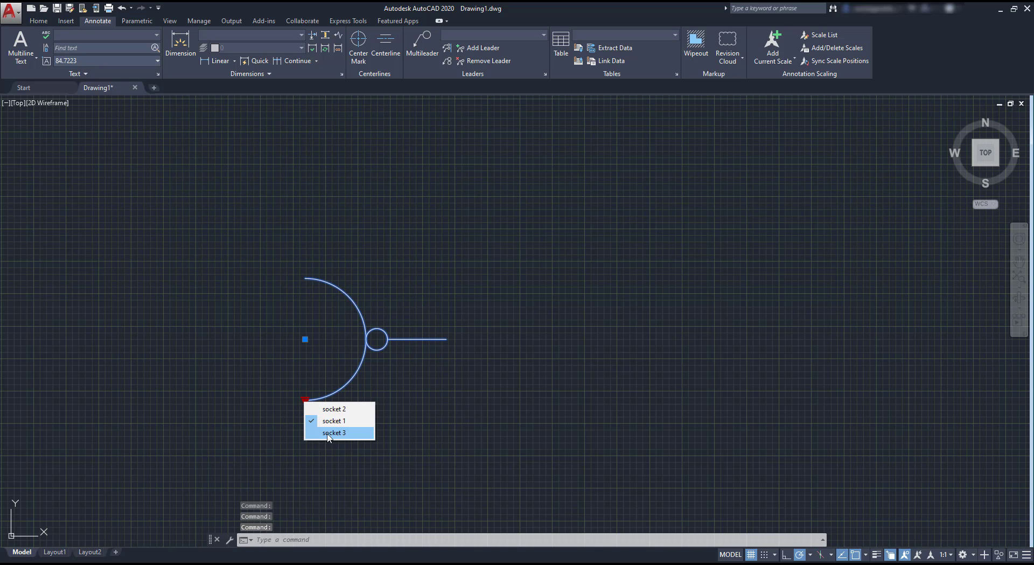
click(334, 432)
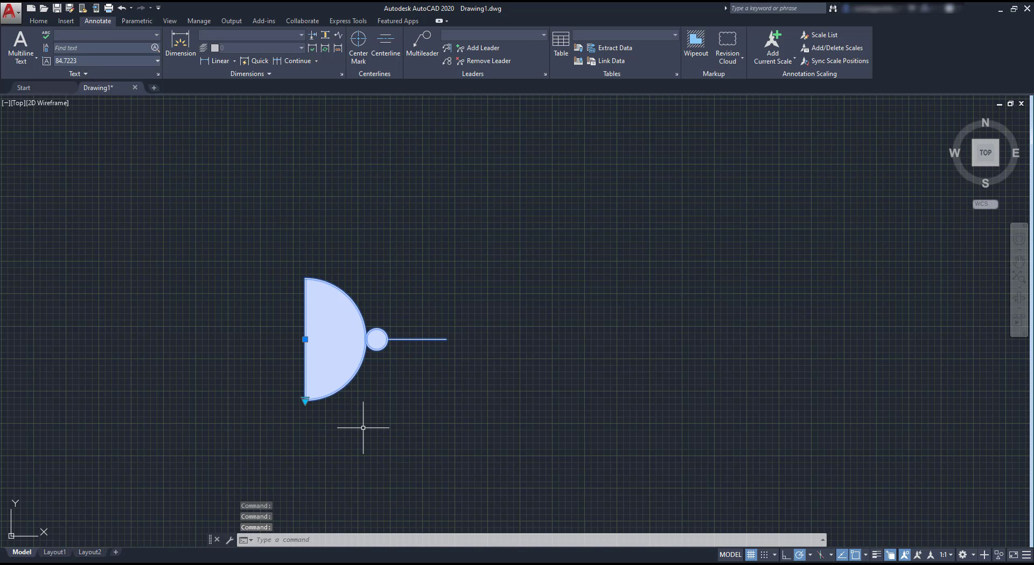